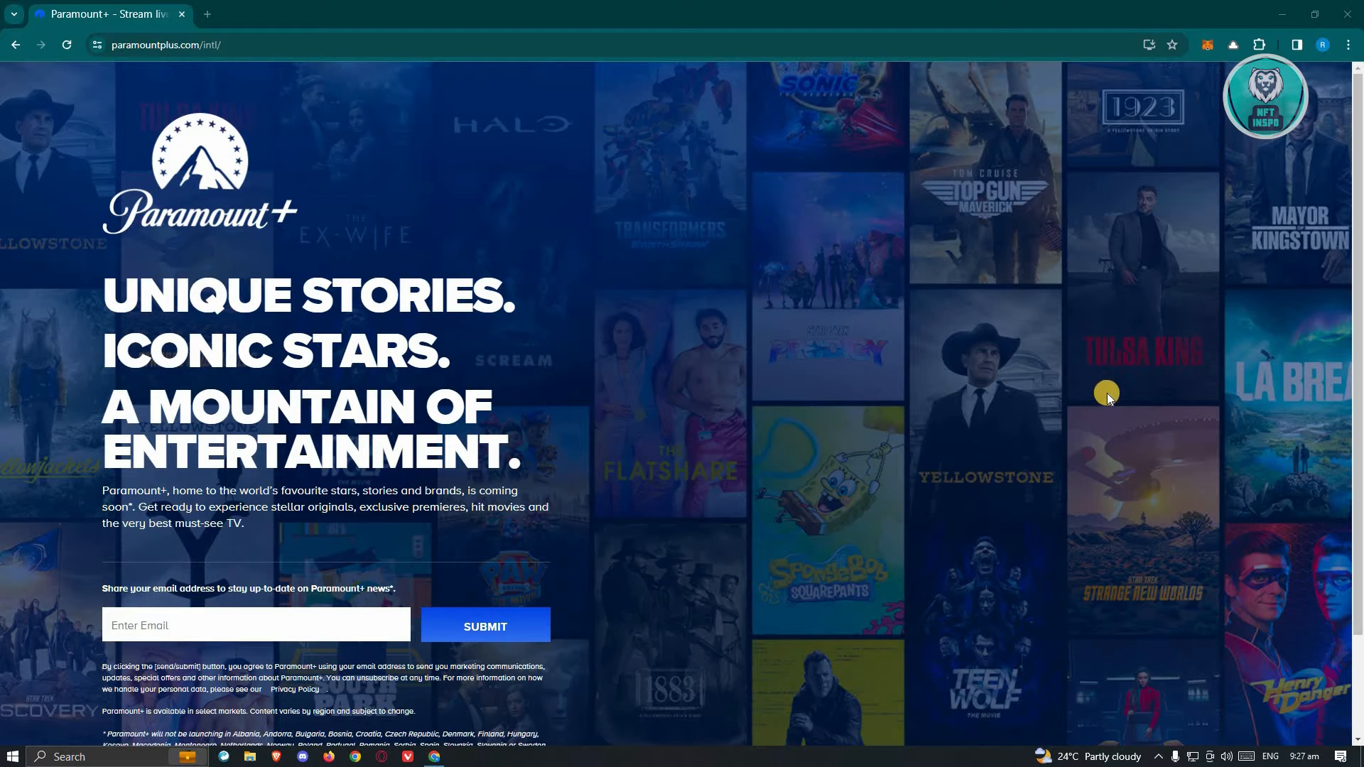
mouse_move(1110, 409)
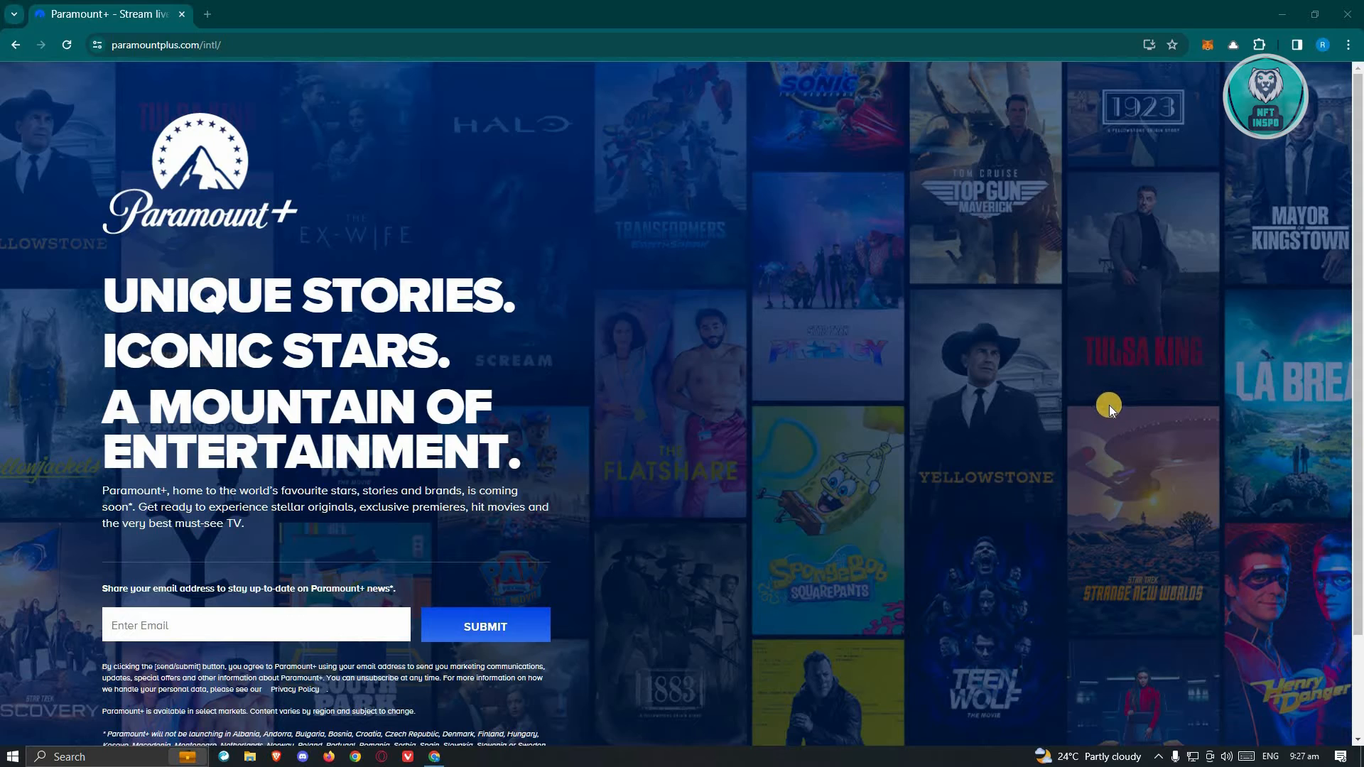
mouse_move(975, 524)
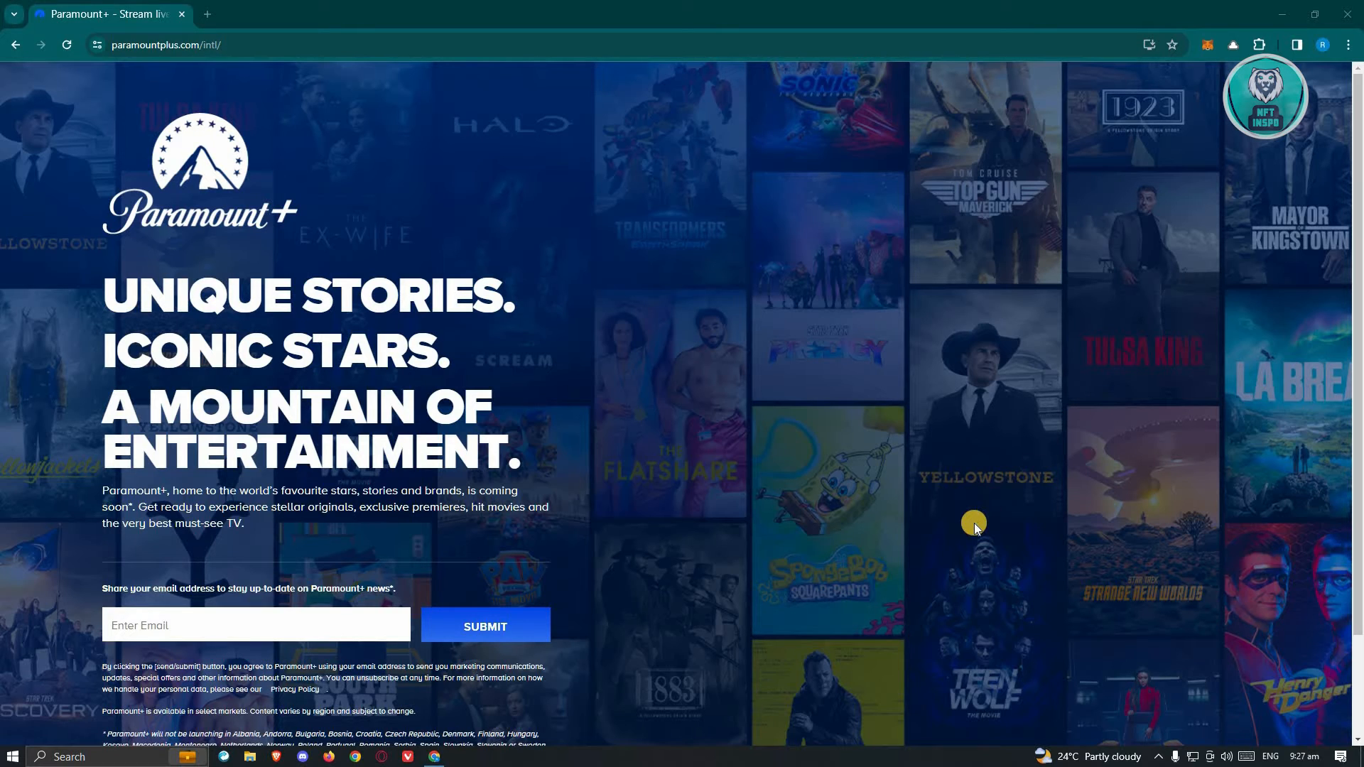
mouse_move(962, 496)
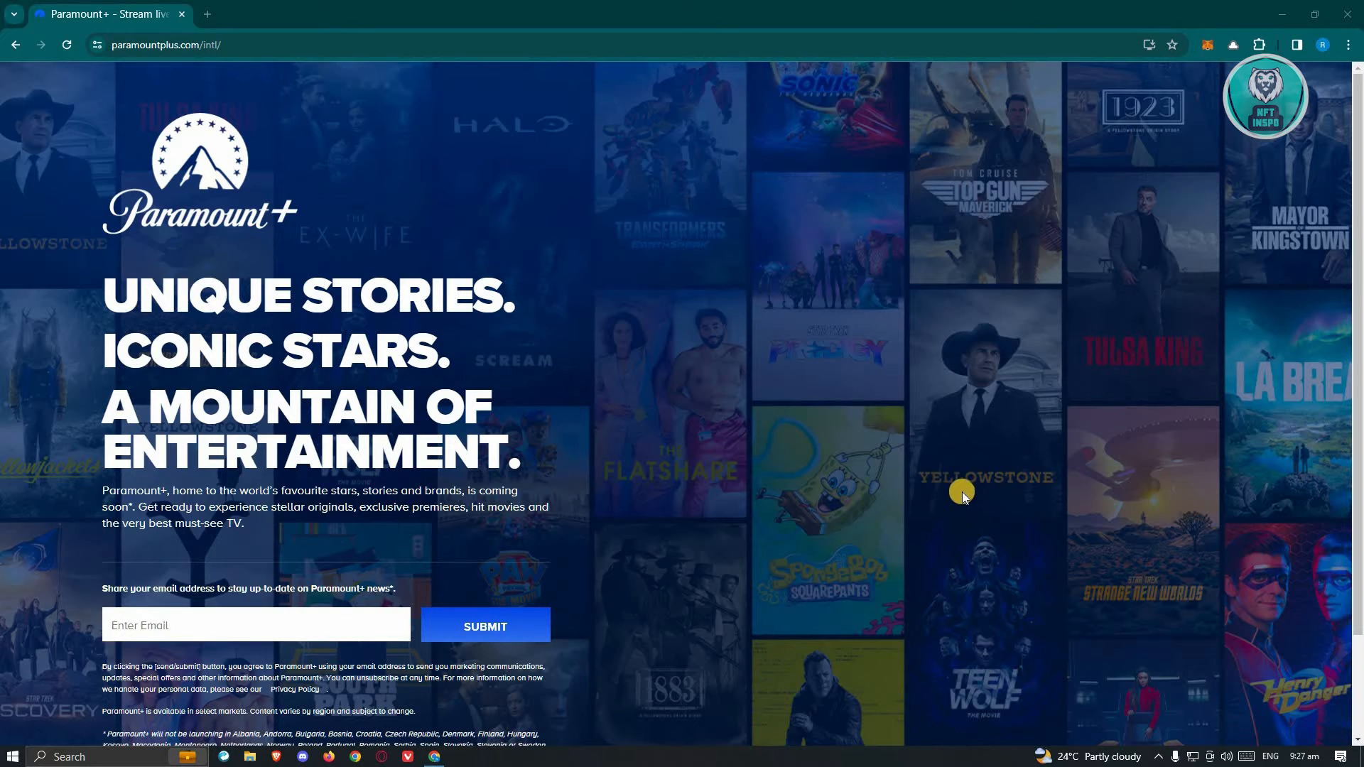
mouse_move(905, 290)
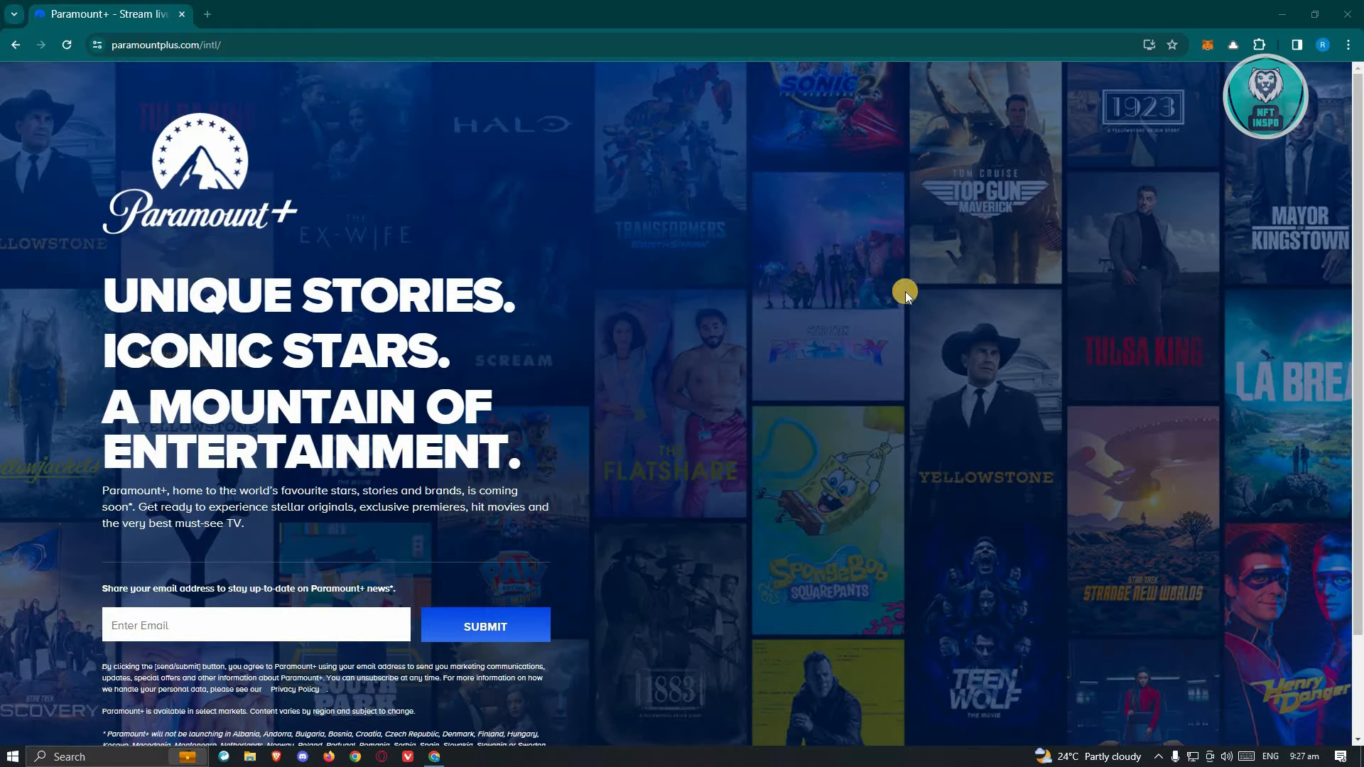
mouse_move(571, 115)
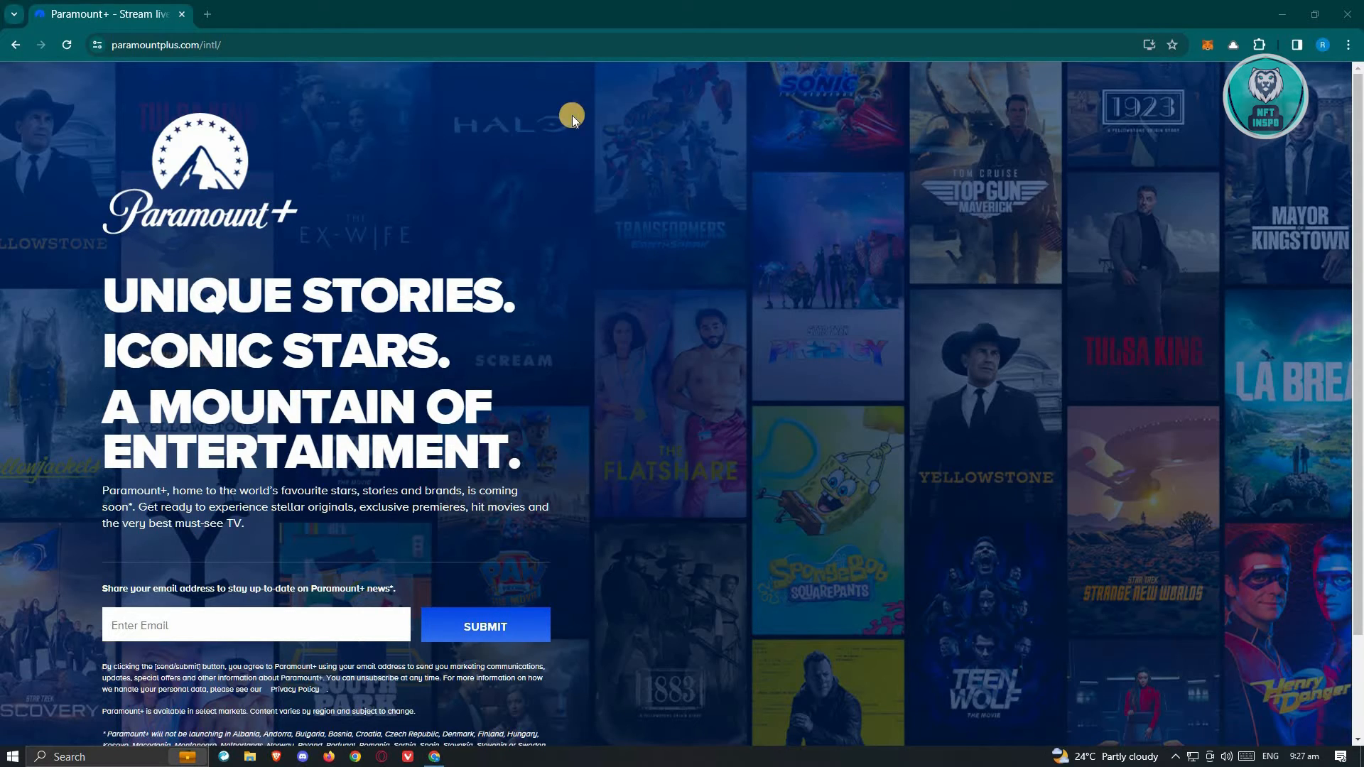
mouse_move(588, 104)
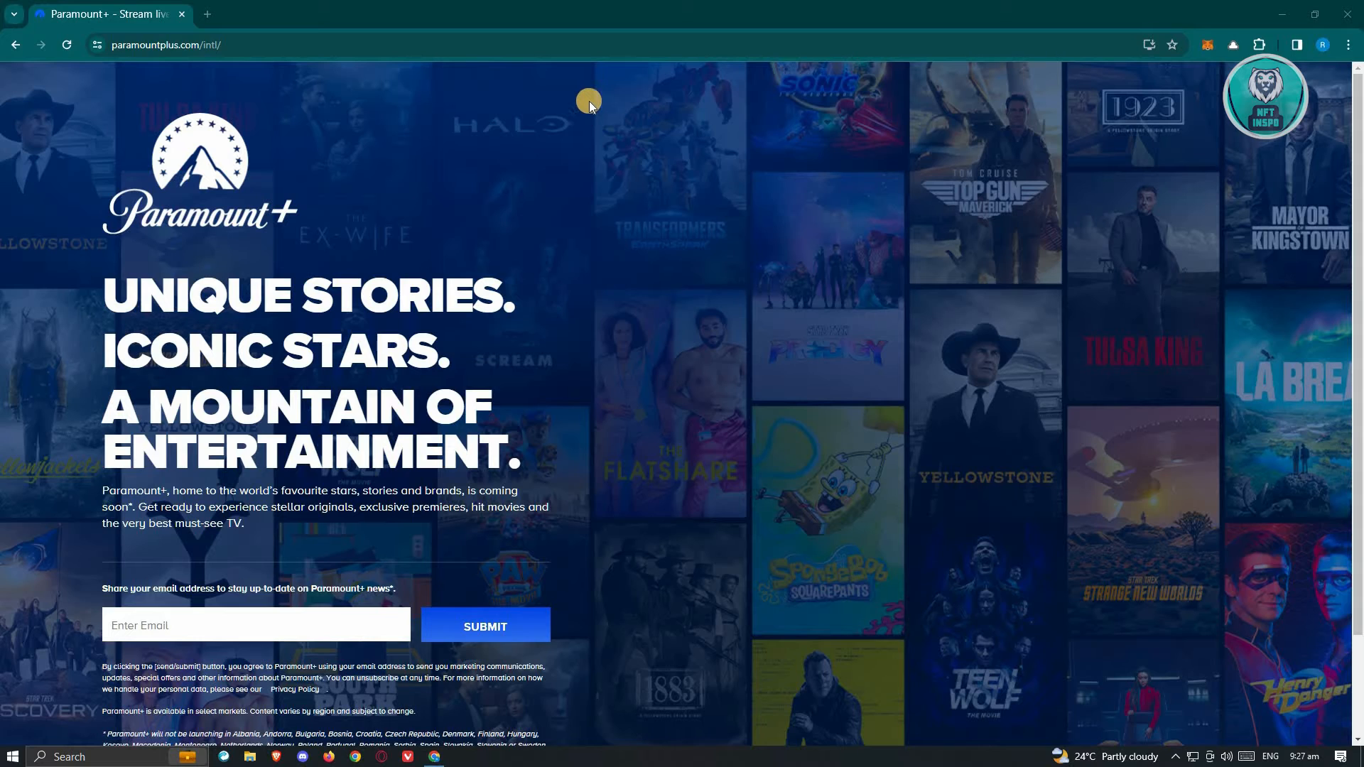
mouse_move(533, 73)
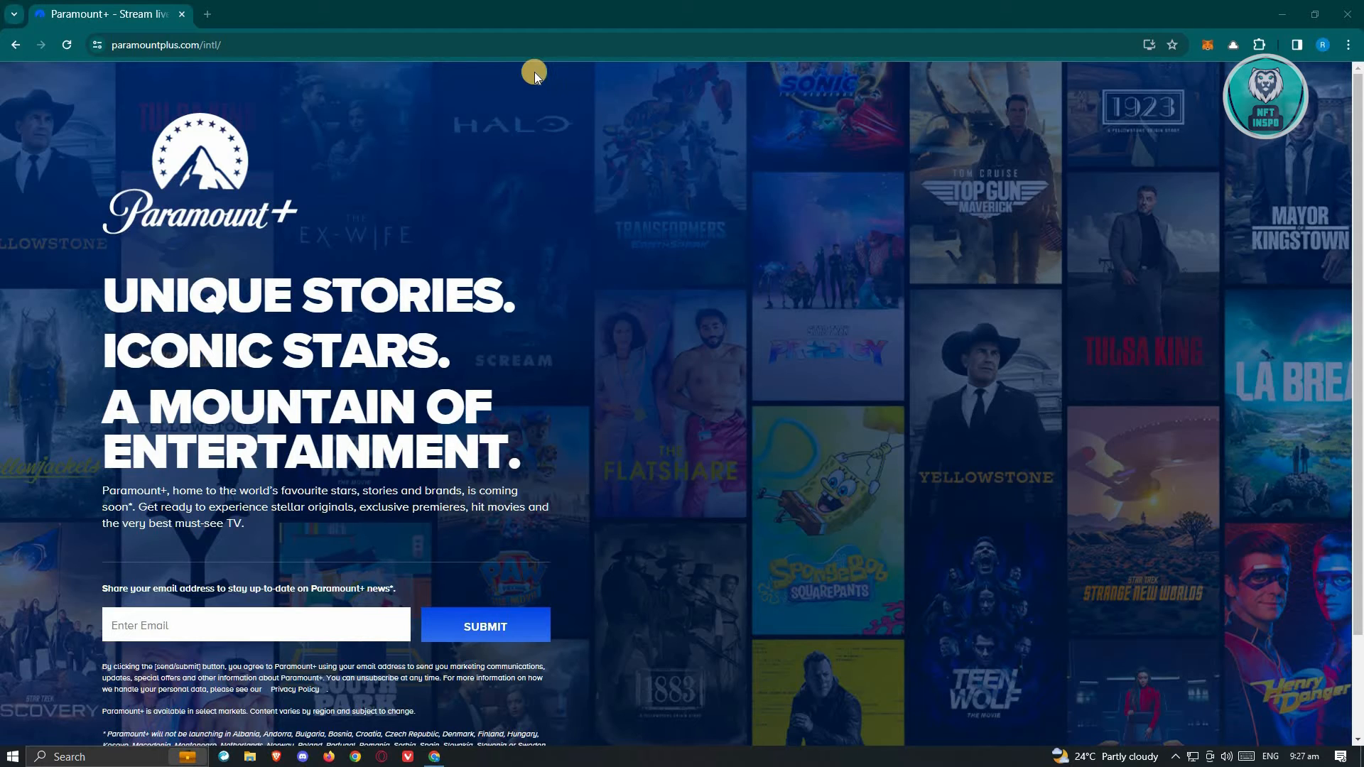
mouse_move(466, 21)
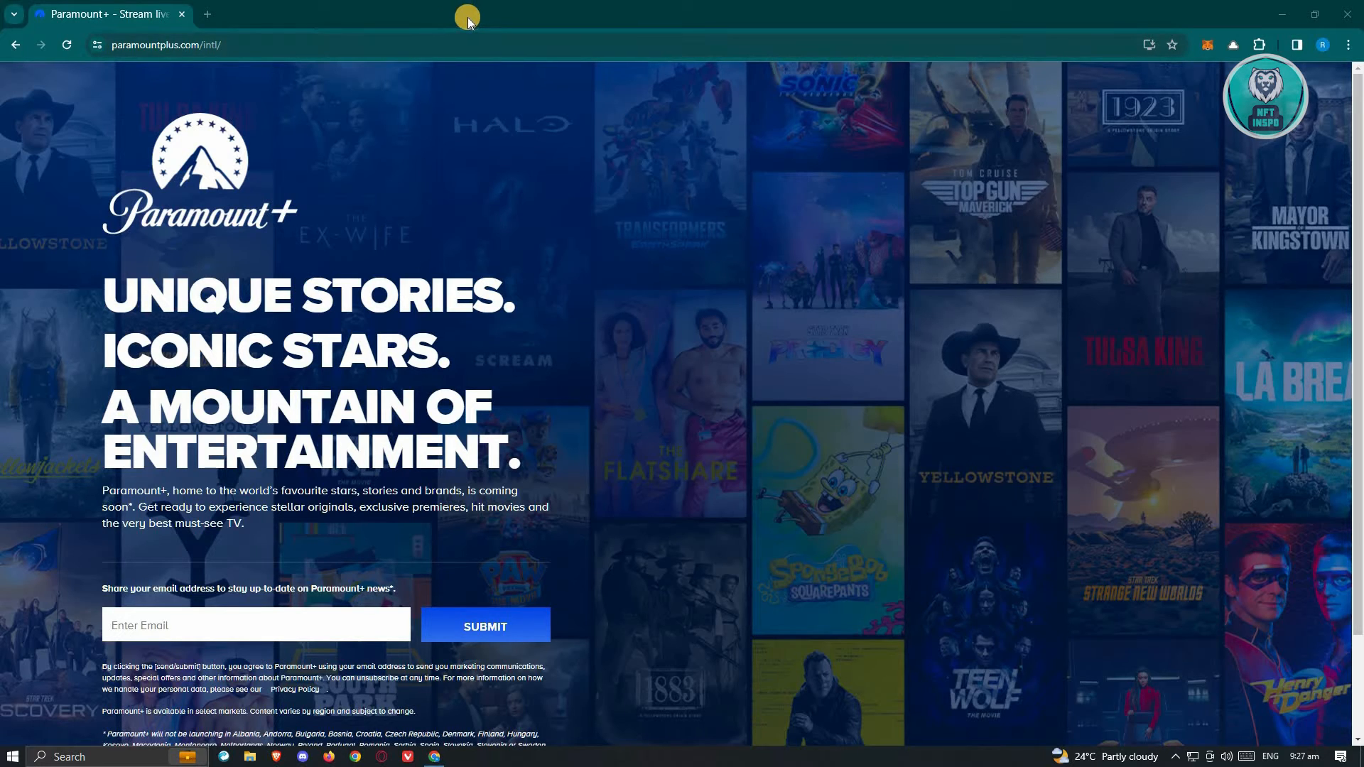
mouse_move(602, 175)
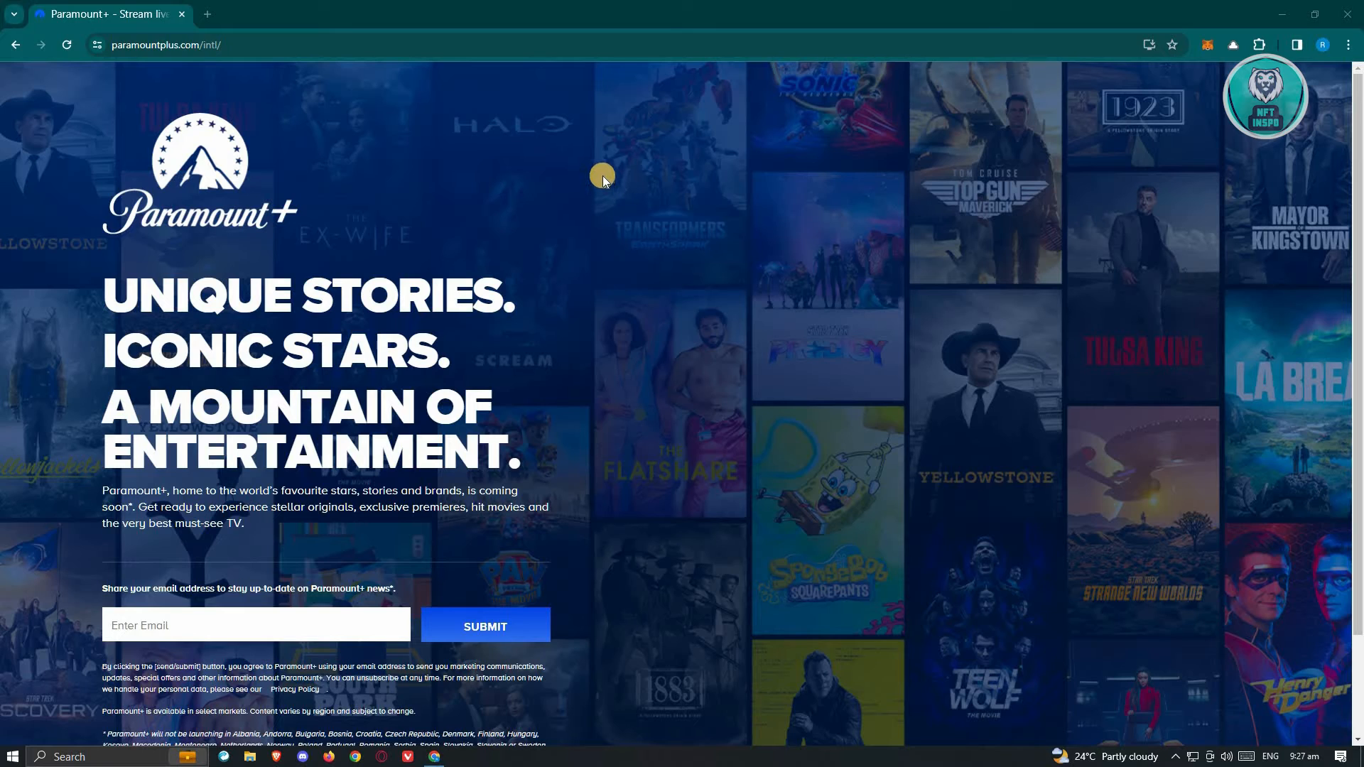
mouse_move(576, 160)
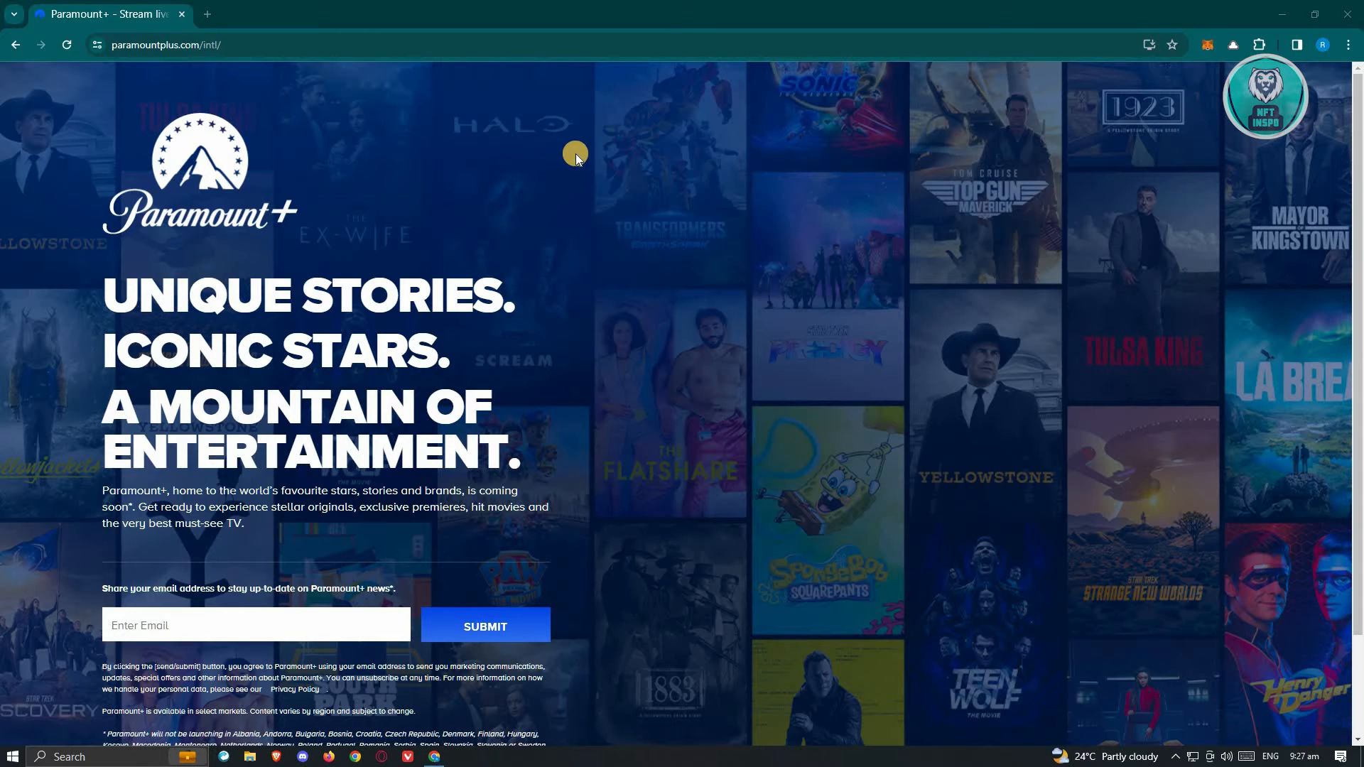
mouse_move(560, 168)
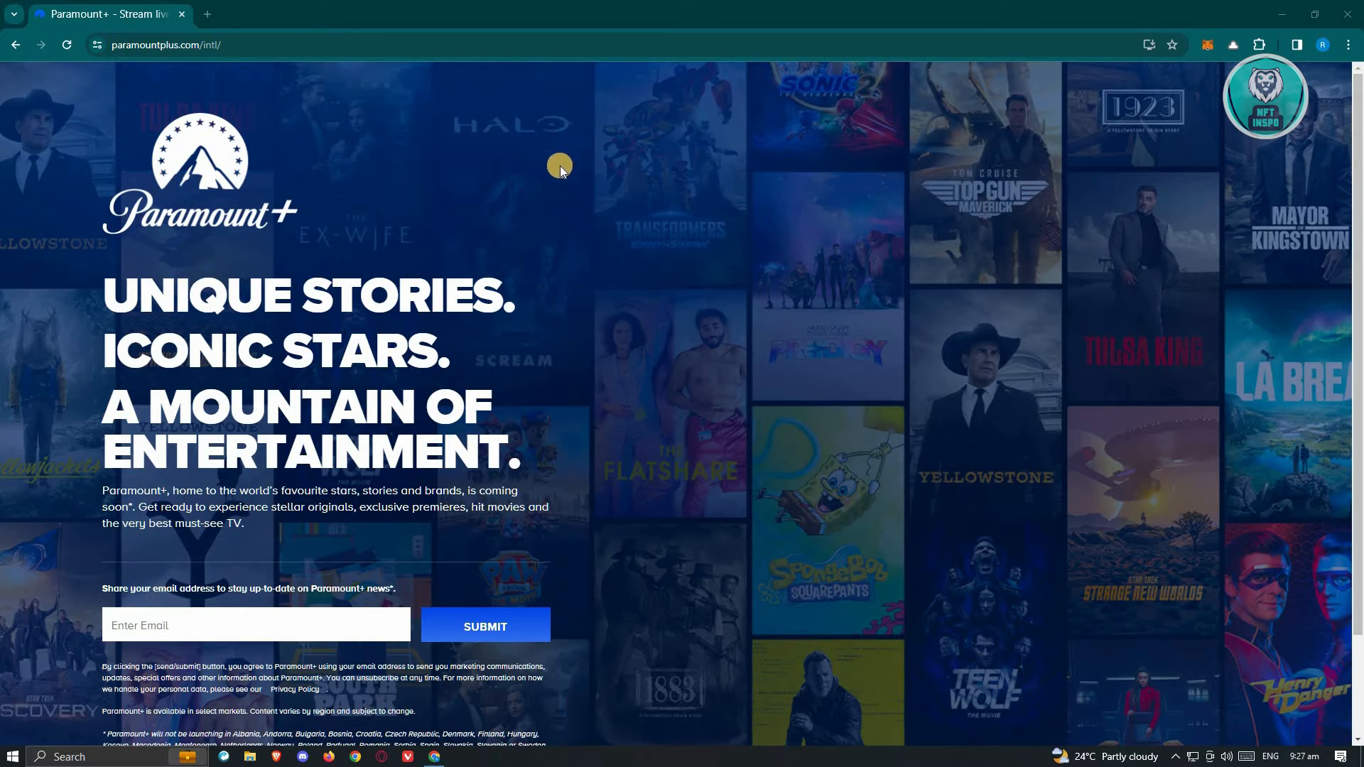
mouse_move(506, 171)
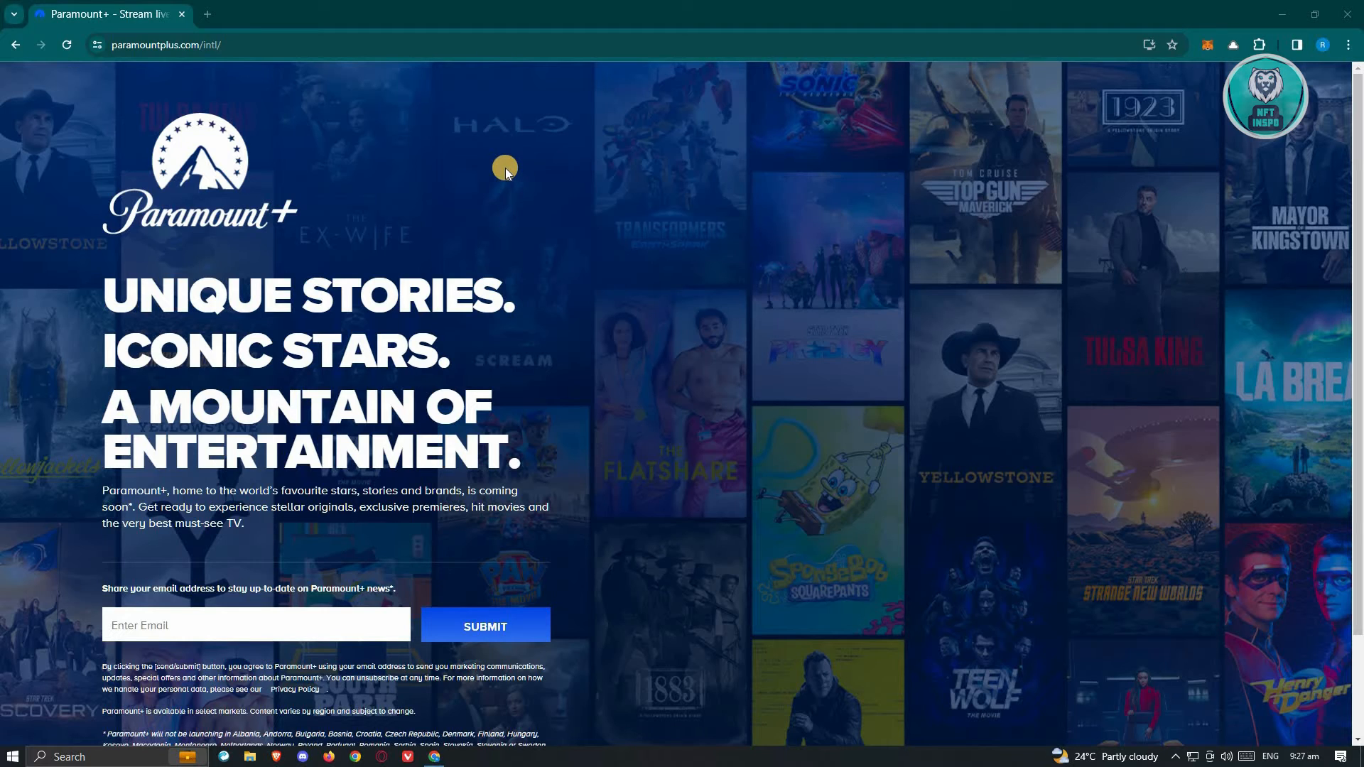
mouse_move(707, 188)
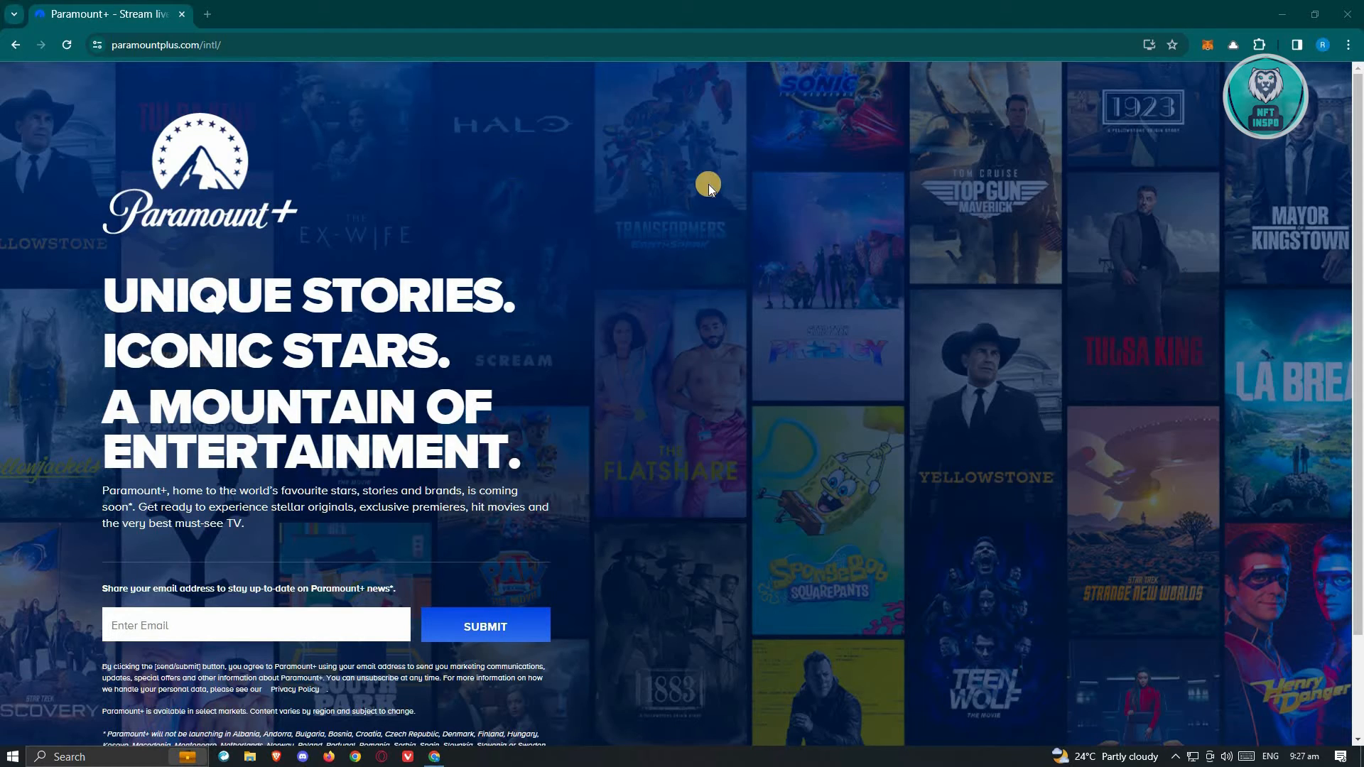
mouse_move(422, 209)
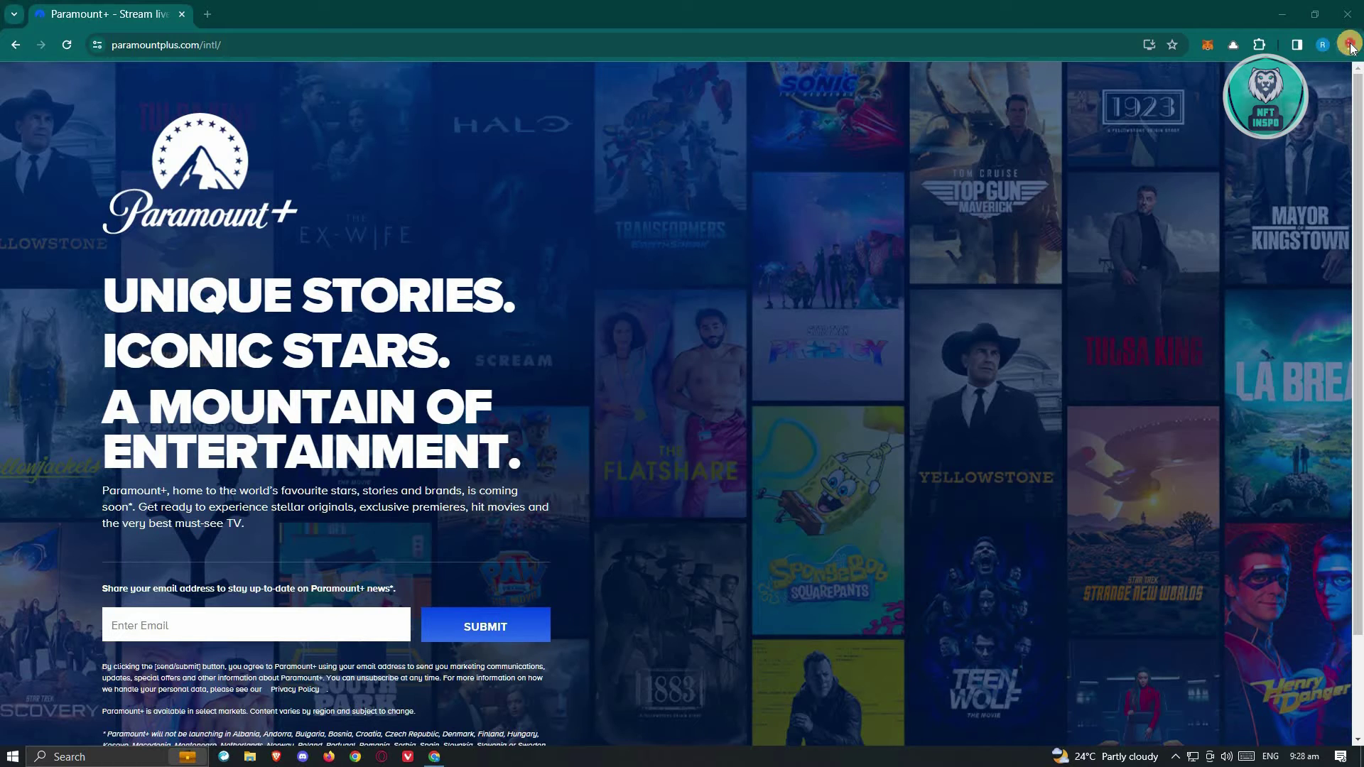
Start a new Incognito window and focus its address bar
left_click(1348, 44)
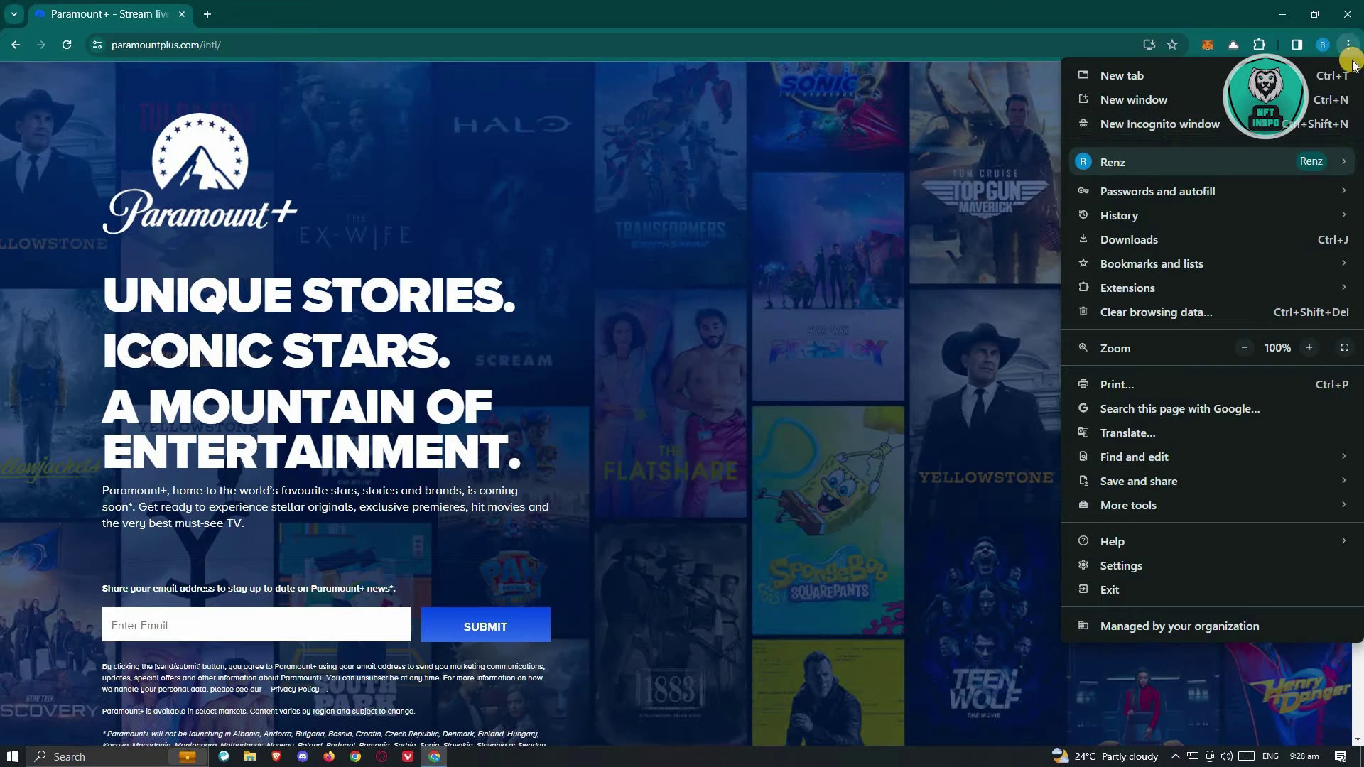
mouse_move(1159, 124)
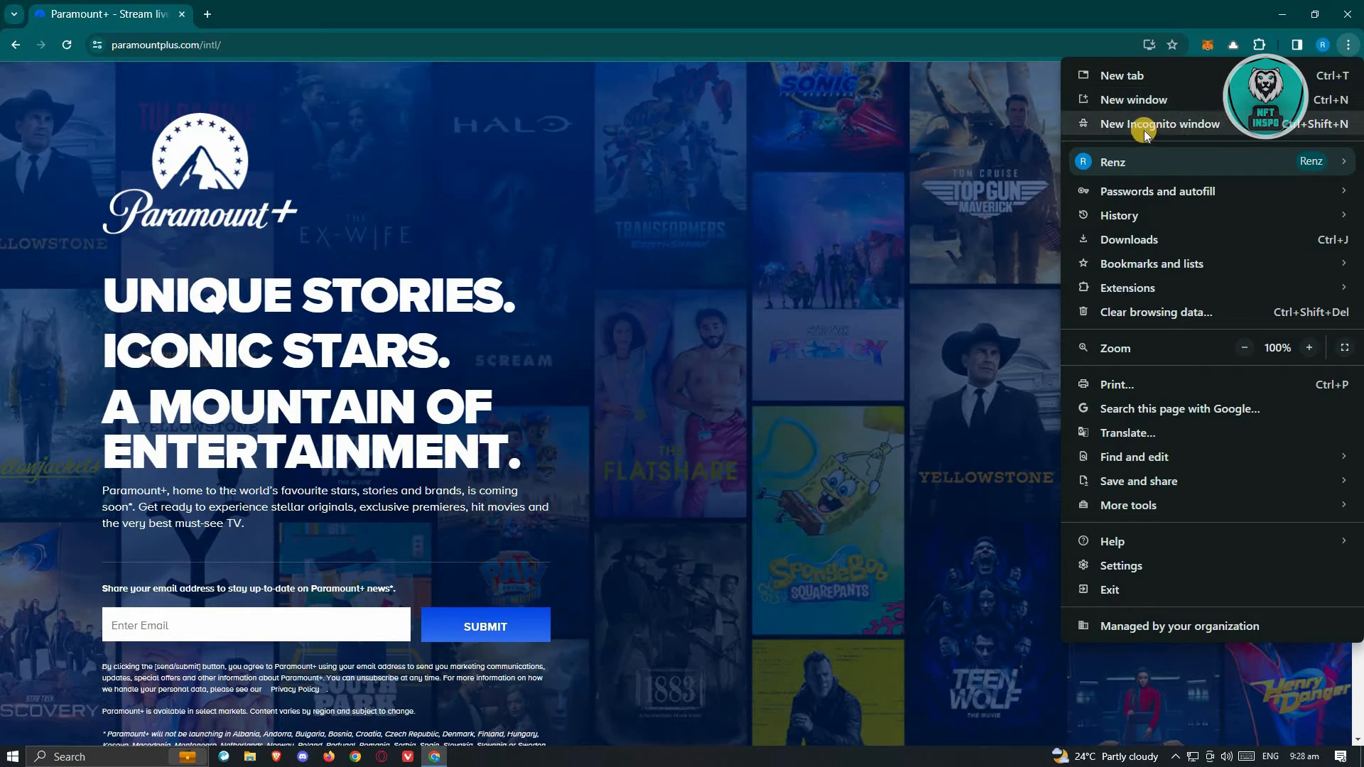
left_click(1158, 123)
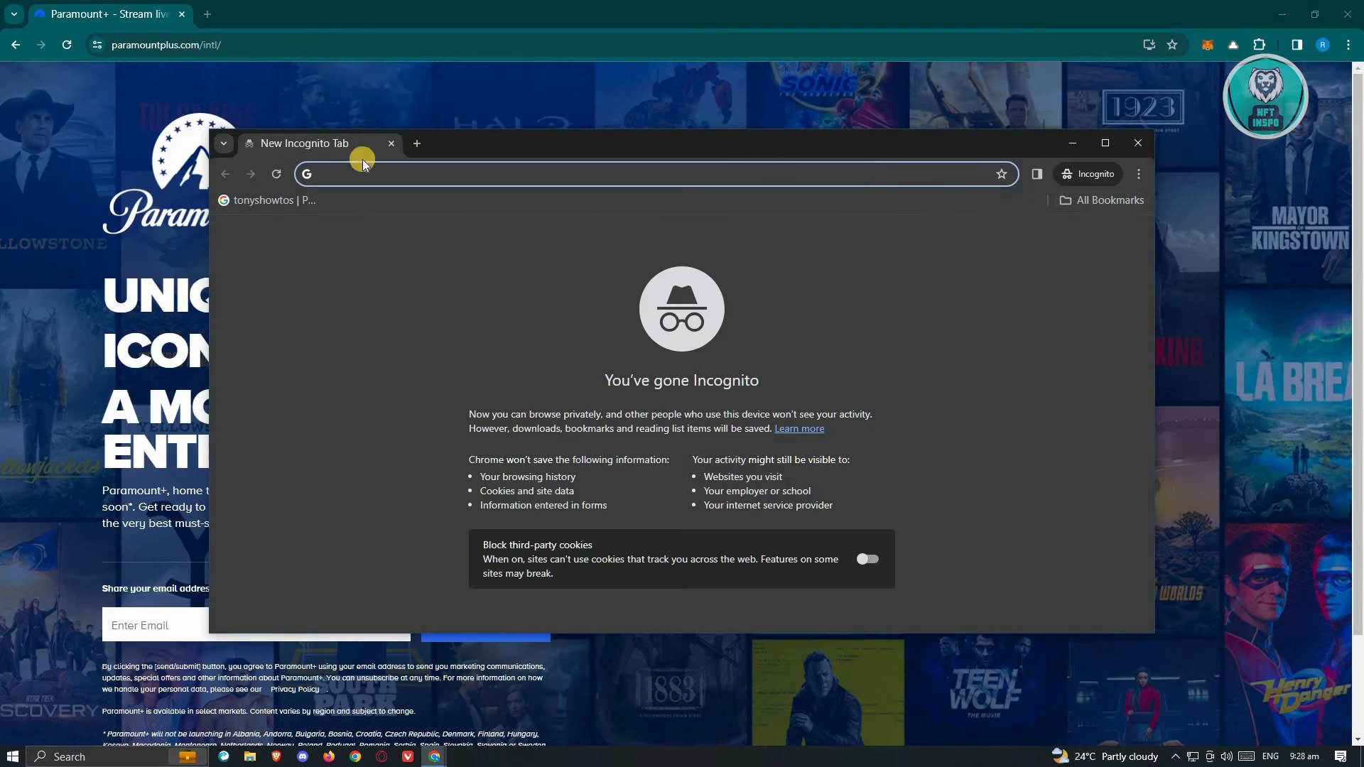
Load paramountplus.com/intl/ in the Incognito window
left_click(1137, 142)
type("paramountplus.com/intl/")
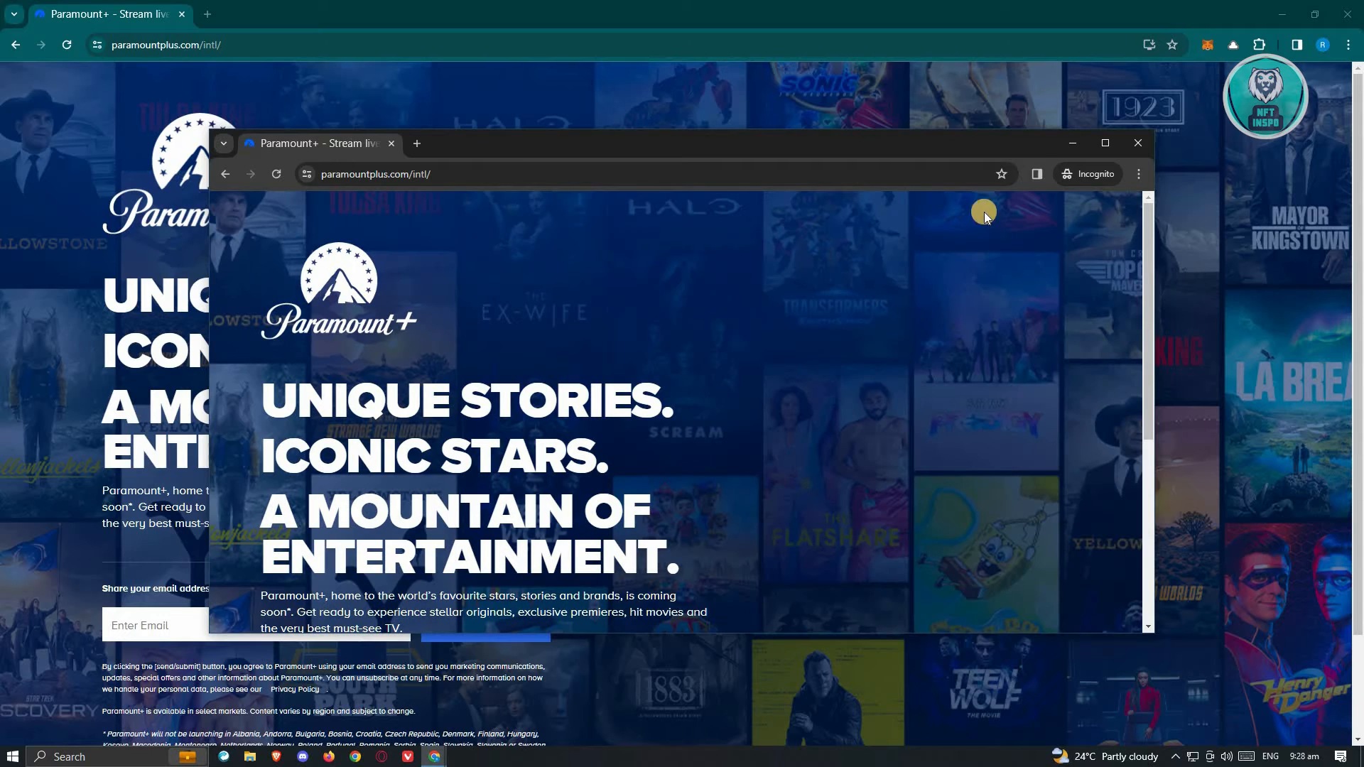
mouse_move(1136, 142)
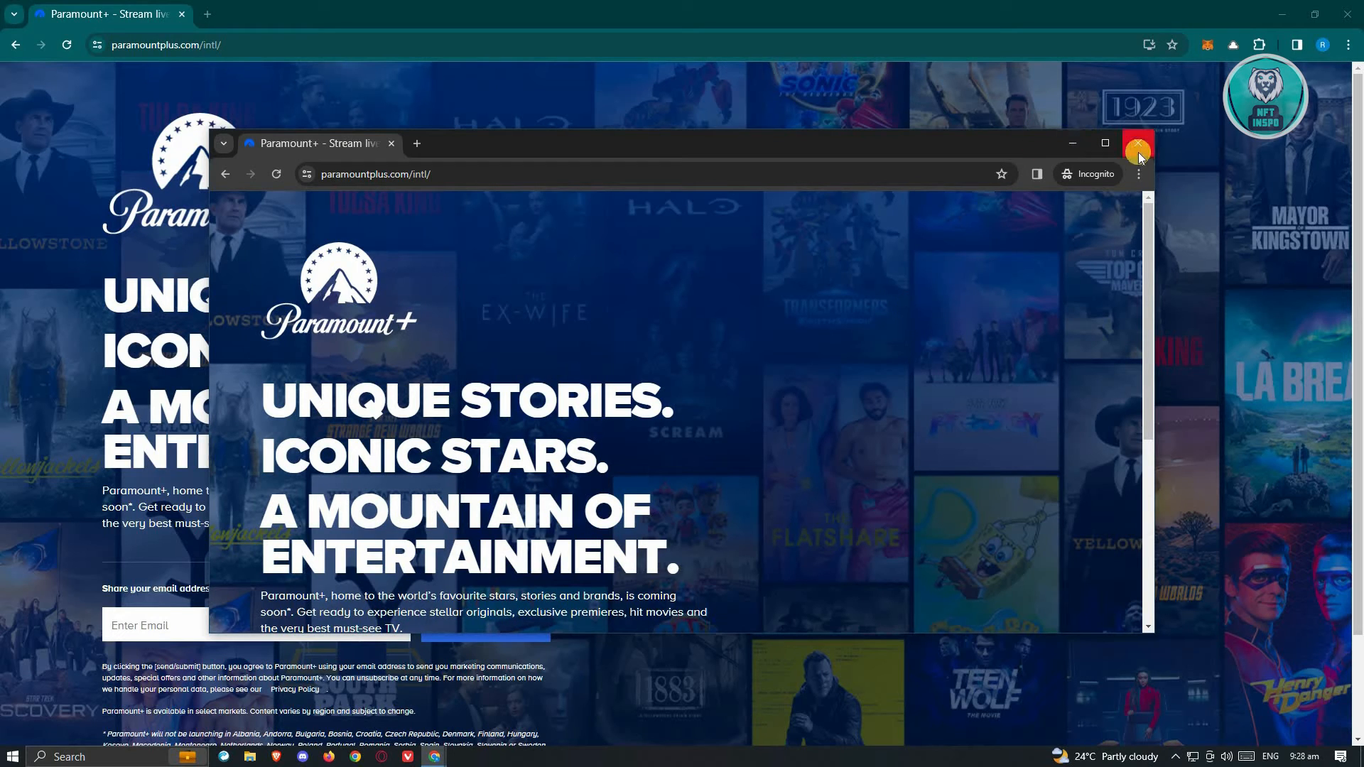
mouse_move(1094, 174)
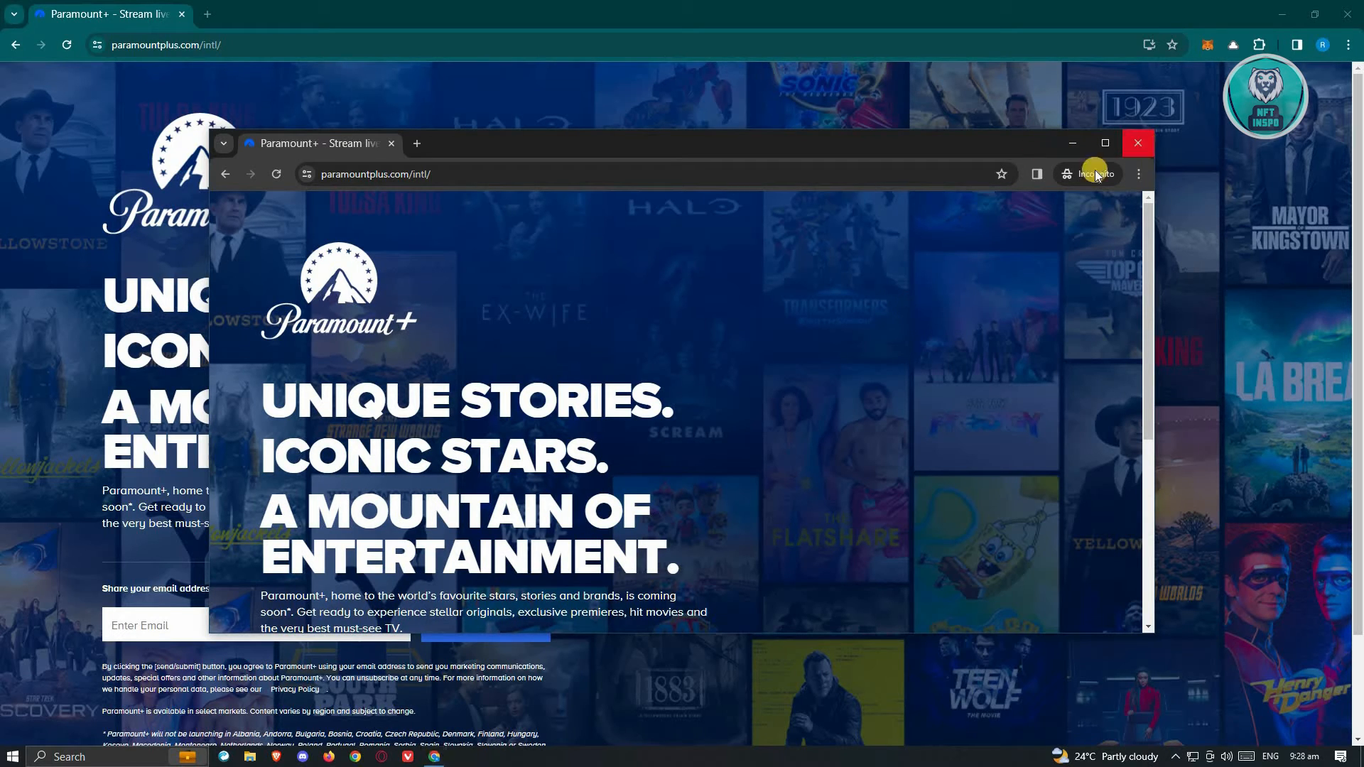
Close the Incognito window and reach Chrome Settings from the three-dot menu
left_click(1137, 142)
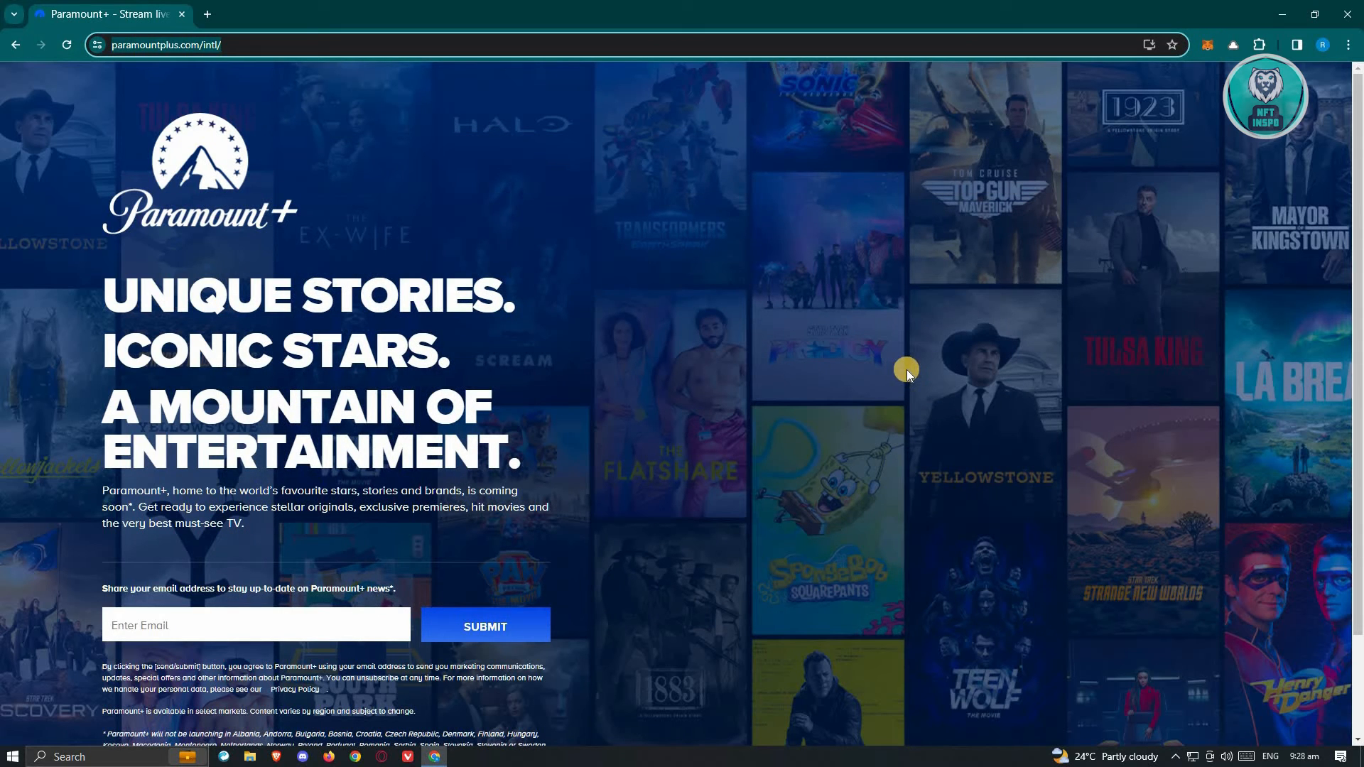
mouse_move(929, 363)
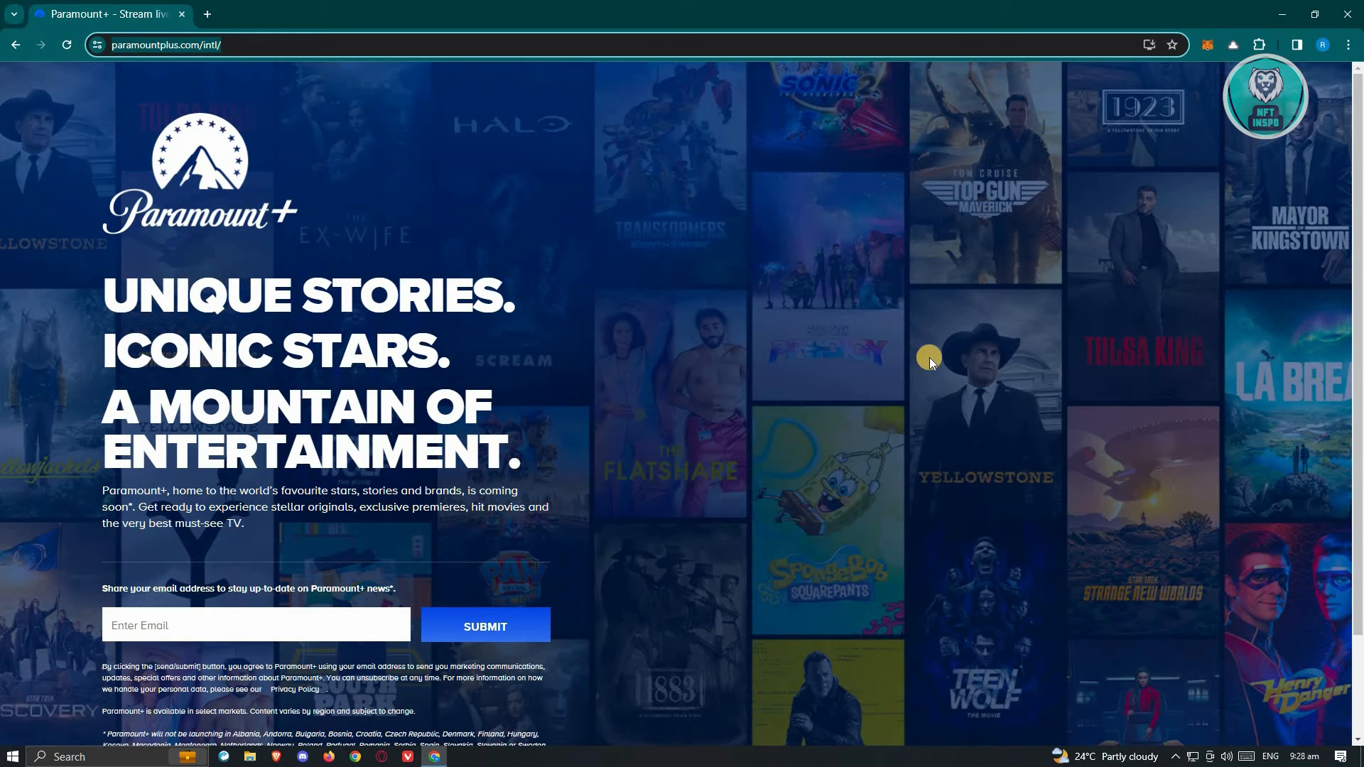
mouse_move(1215, 311)
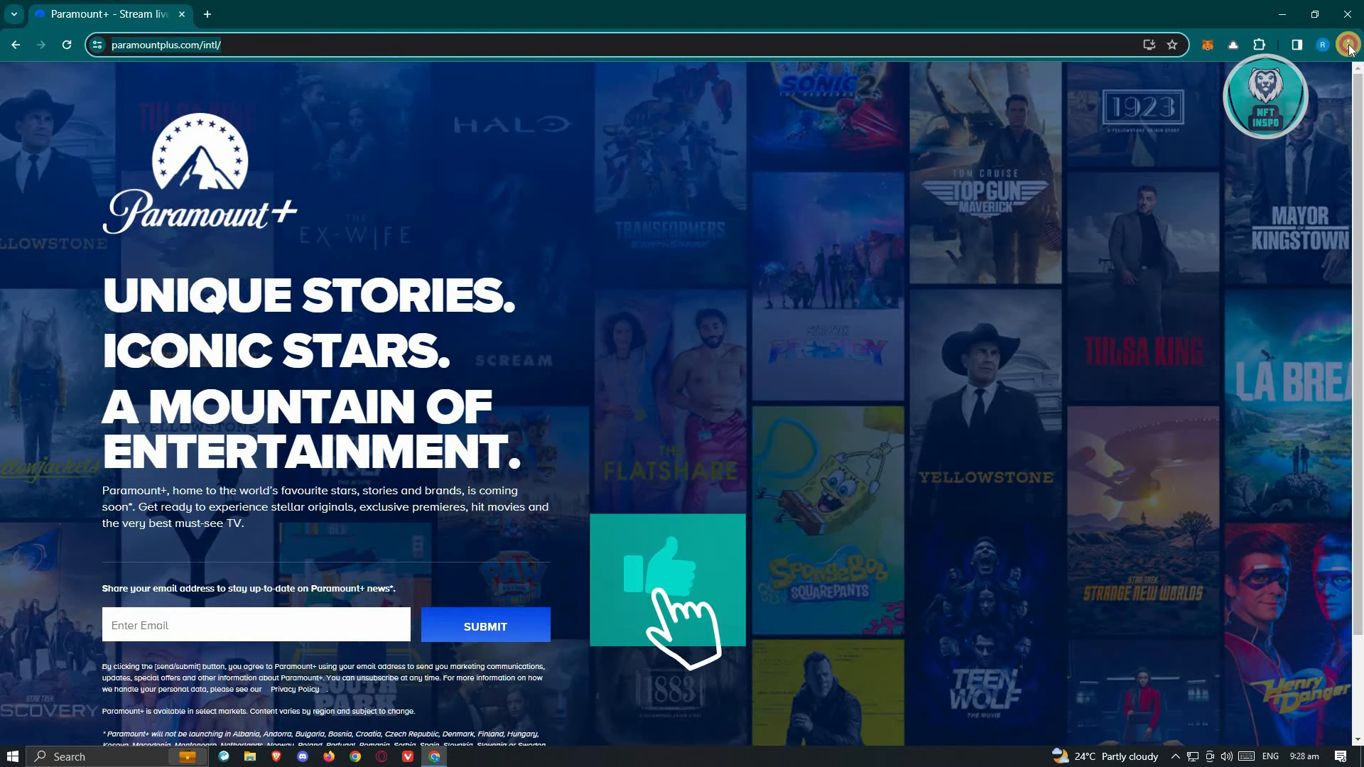
left_click(1347, 44)
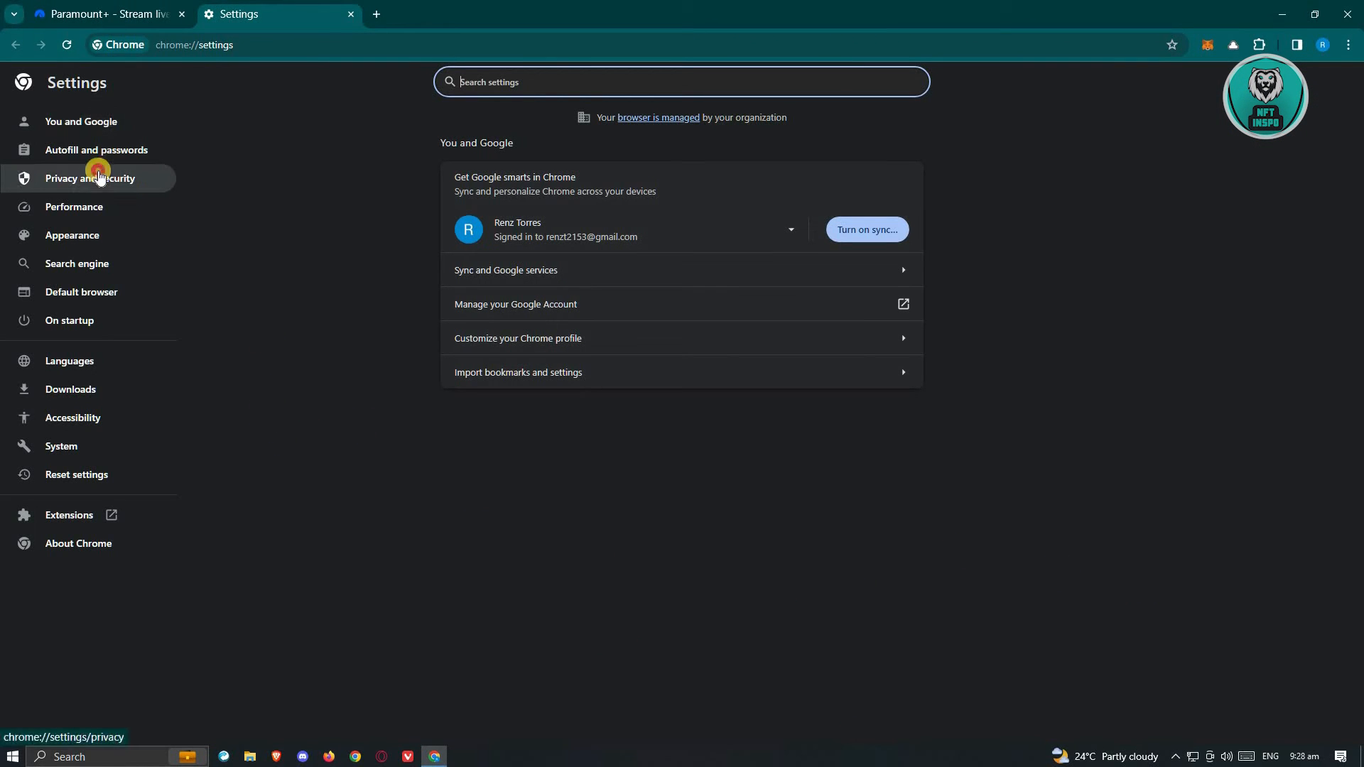
Reach Clear browsing data under Privacy and security, Advanced options covering All time
left_click(88, 179)
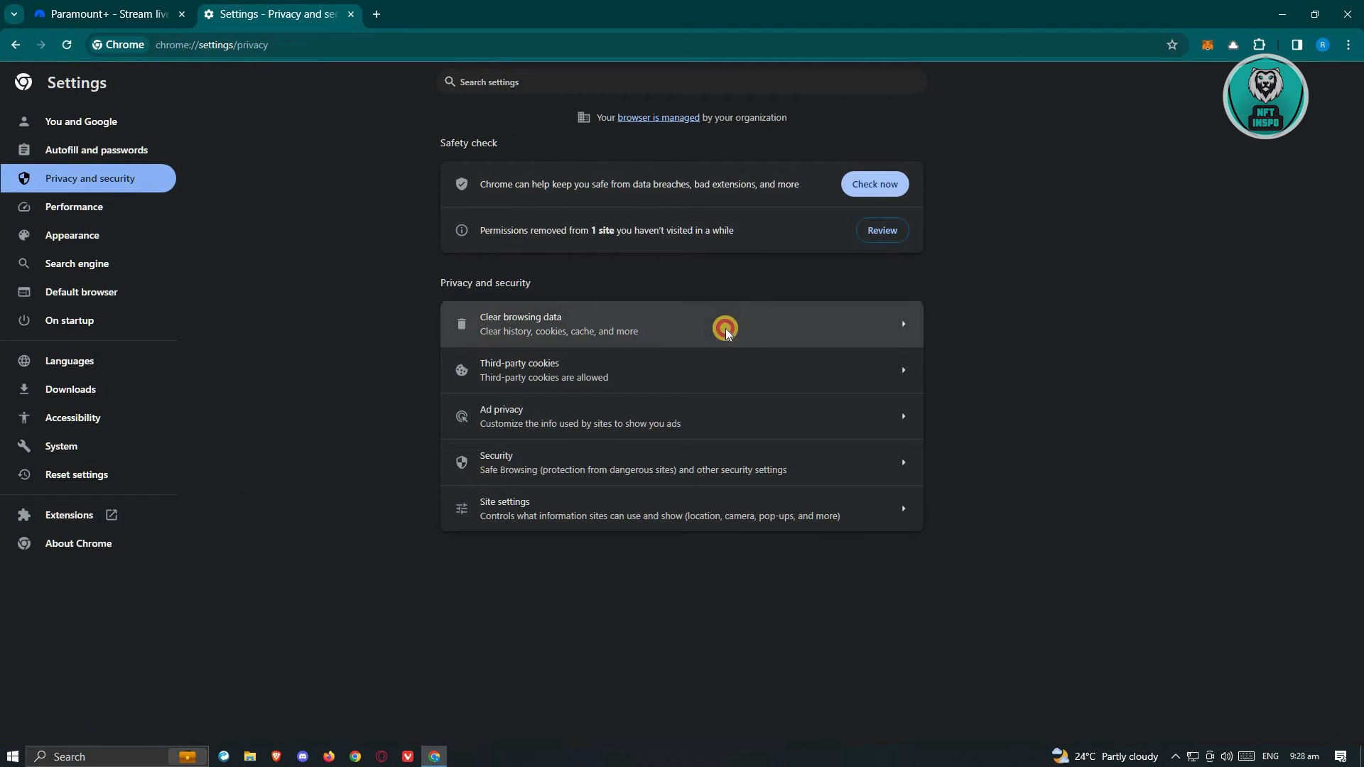
left_click(725, 328)
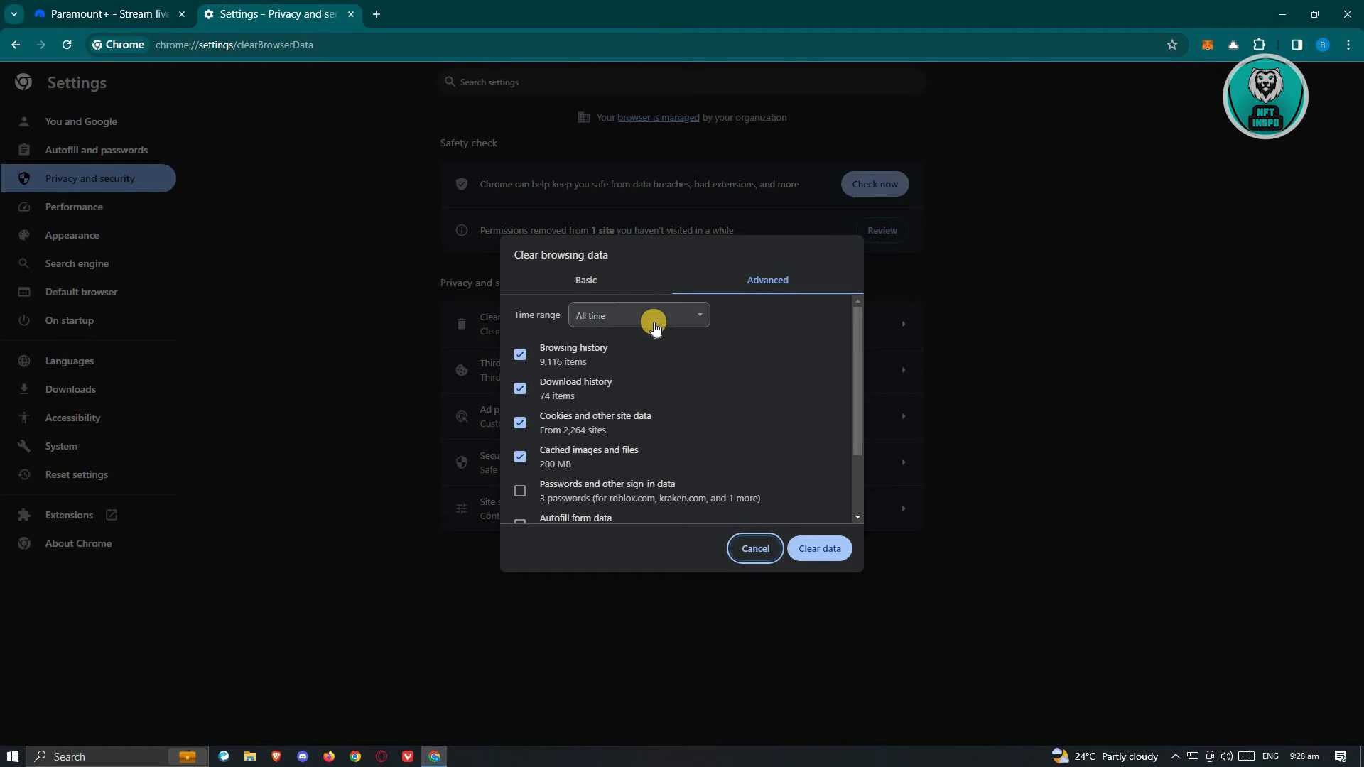
mouse_move(597, 365)
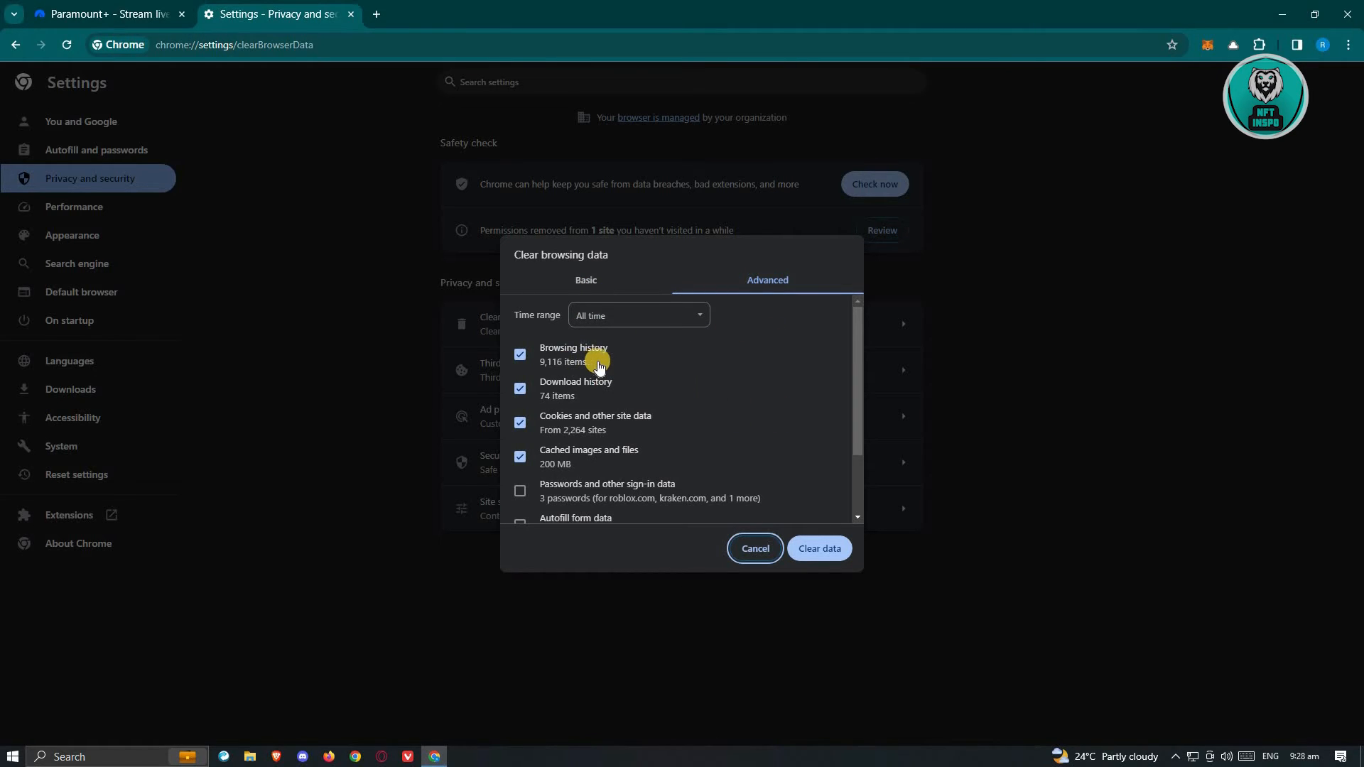
Clear data with Browsing history unchecked, then close the Settings tab leaving Paramount+ open
left_click(520, 354)
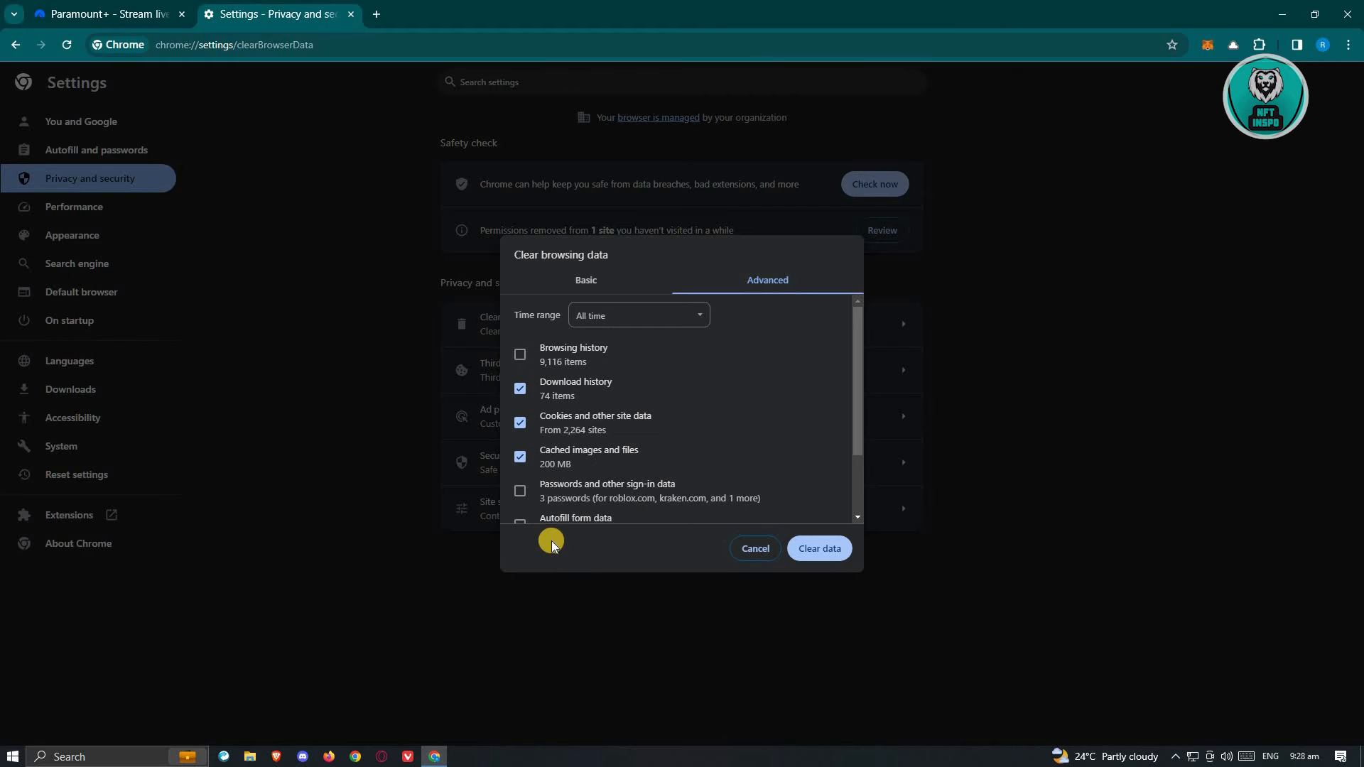
scroll("down", 3)
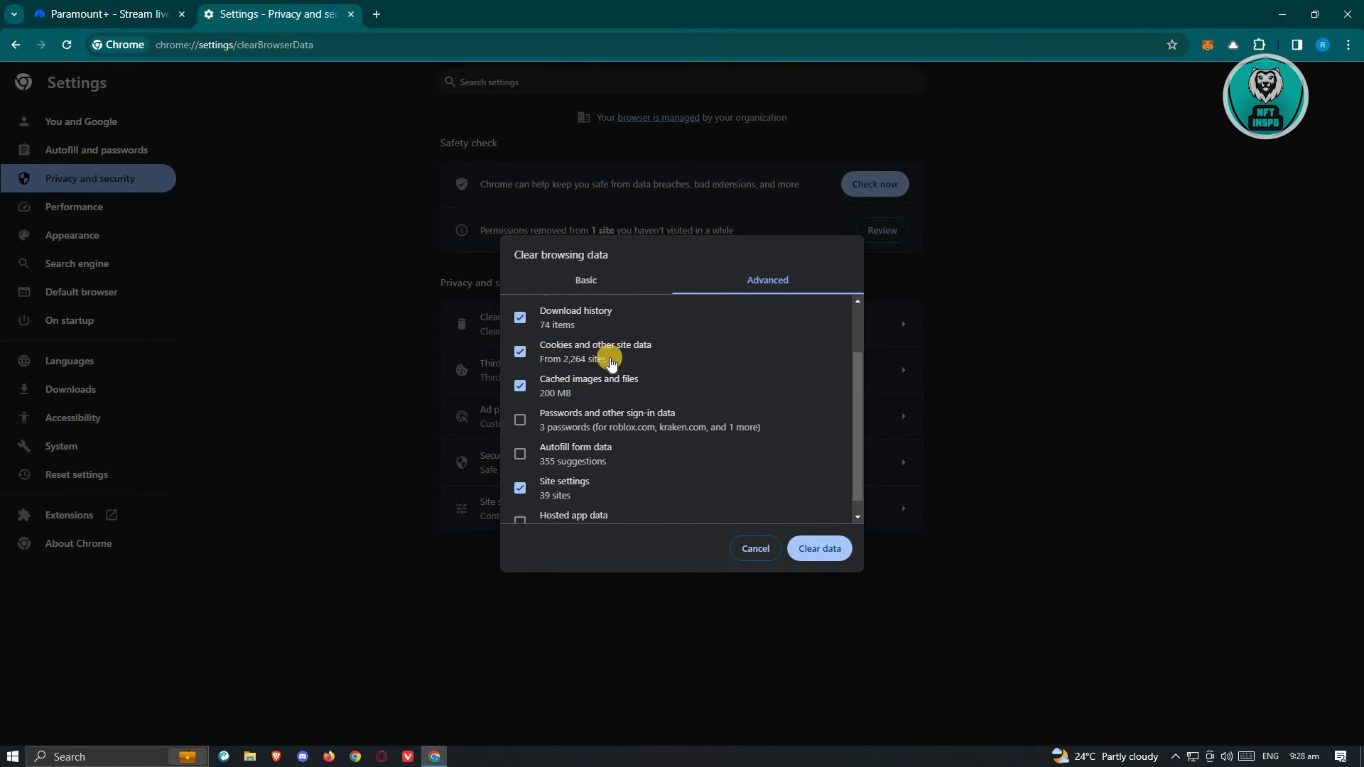
mouse_move(655, 394)
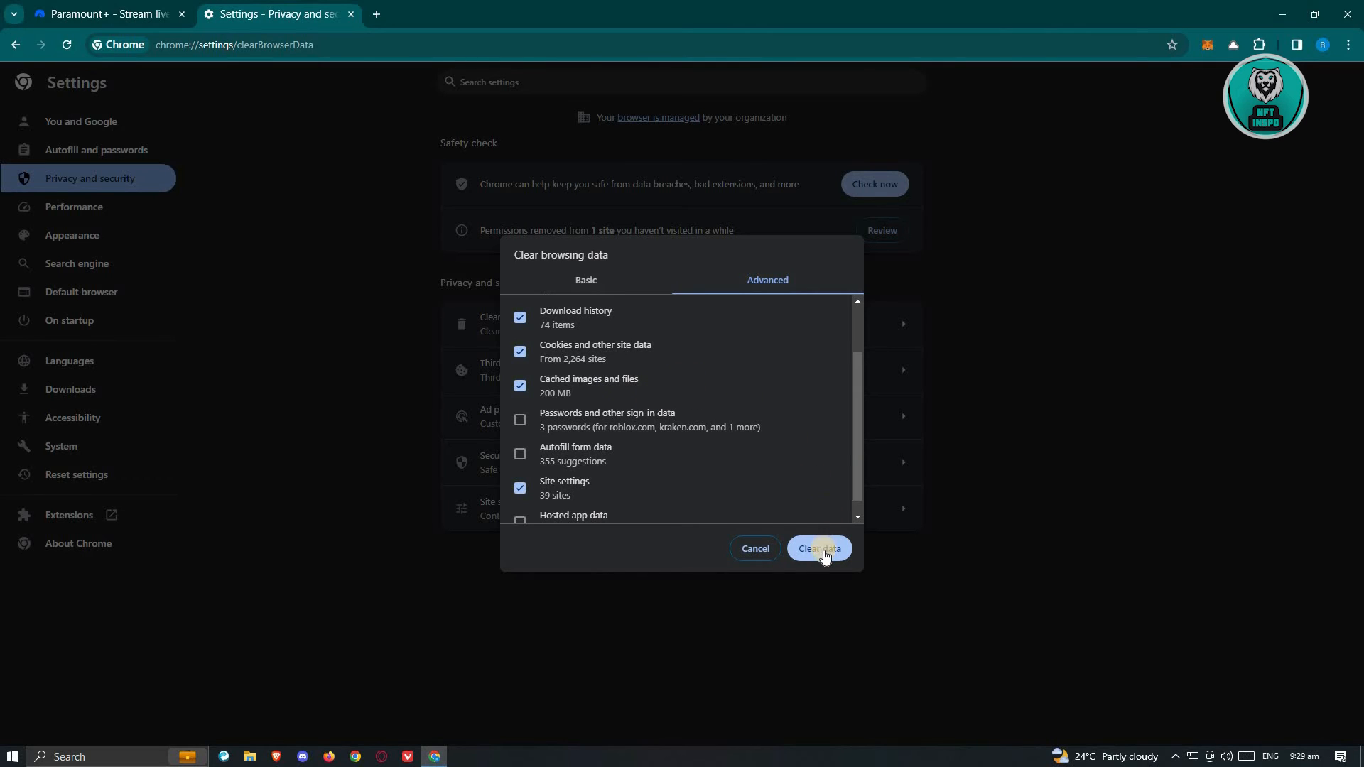
mouse_move(634, 436)
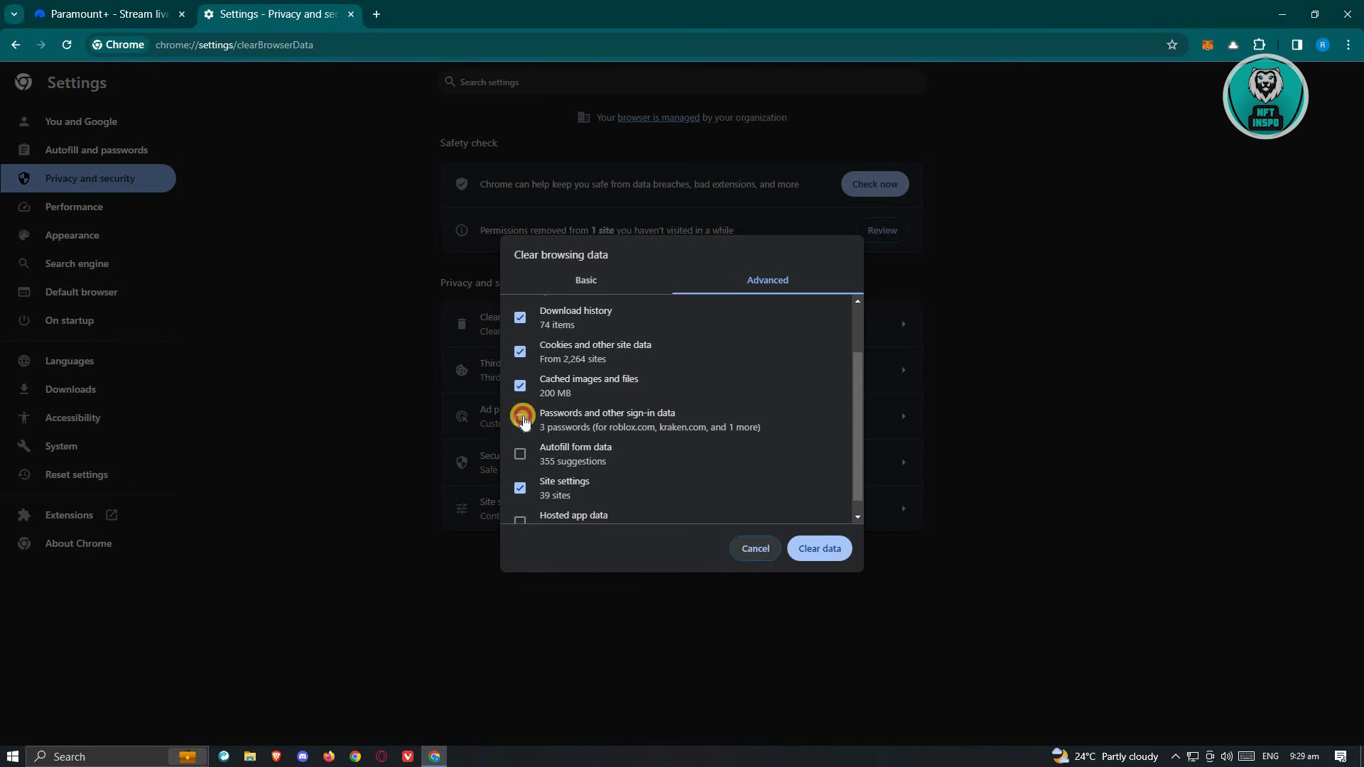
left_click(103, 14)
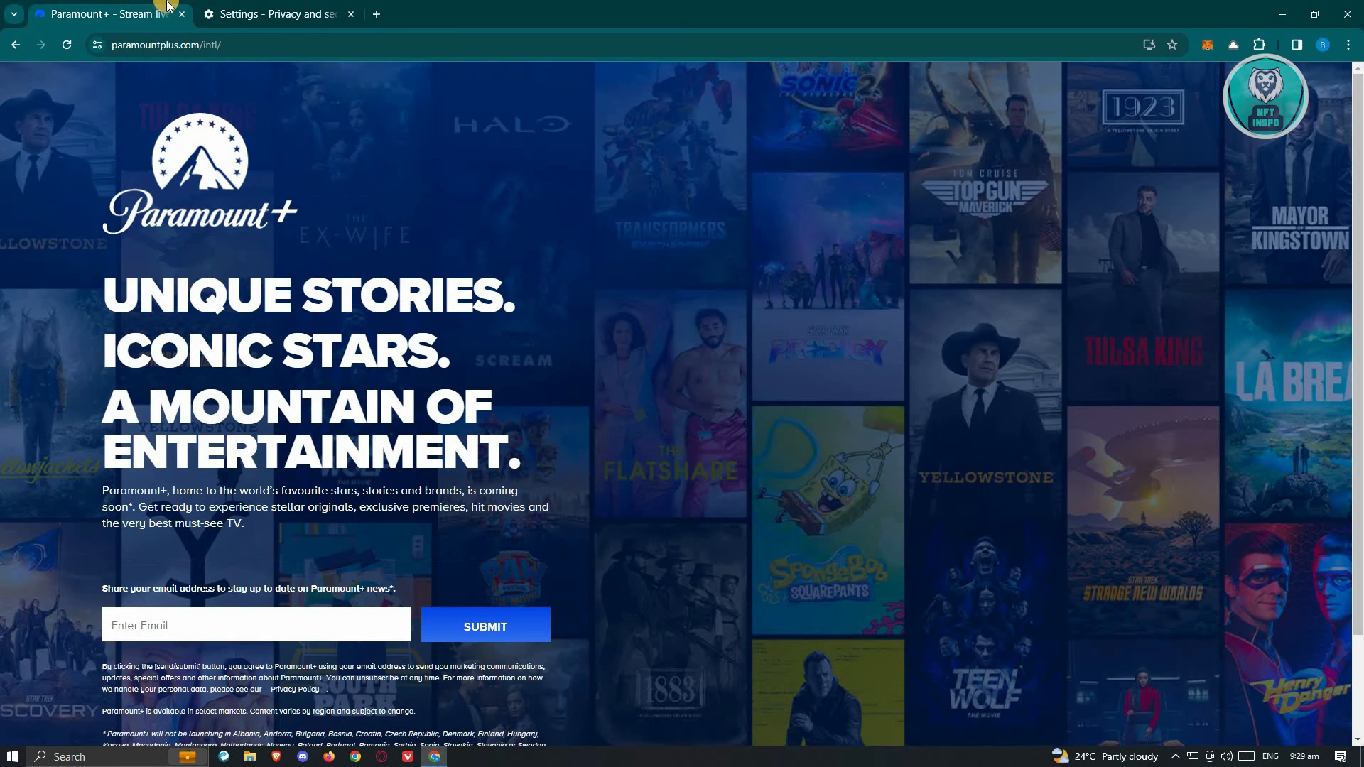
left_click(351, 14)
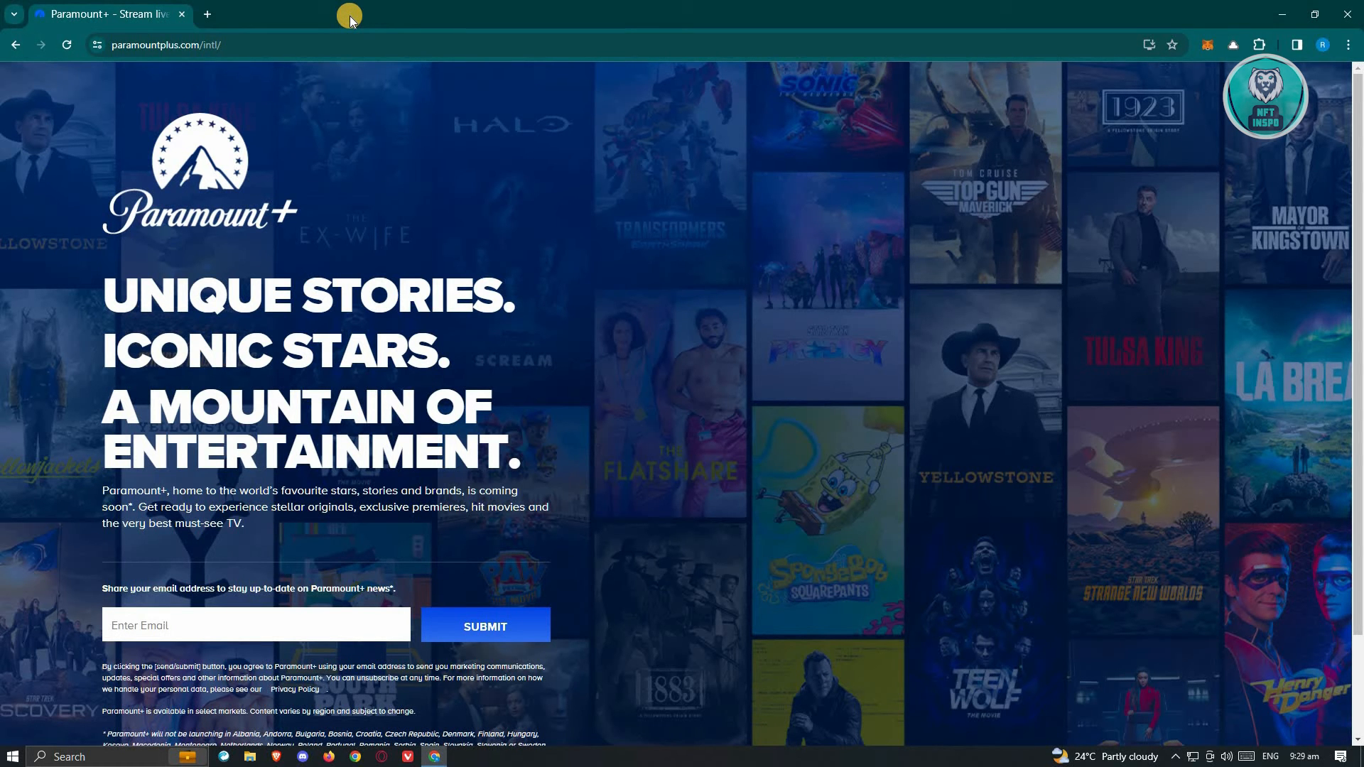